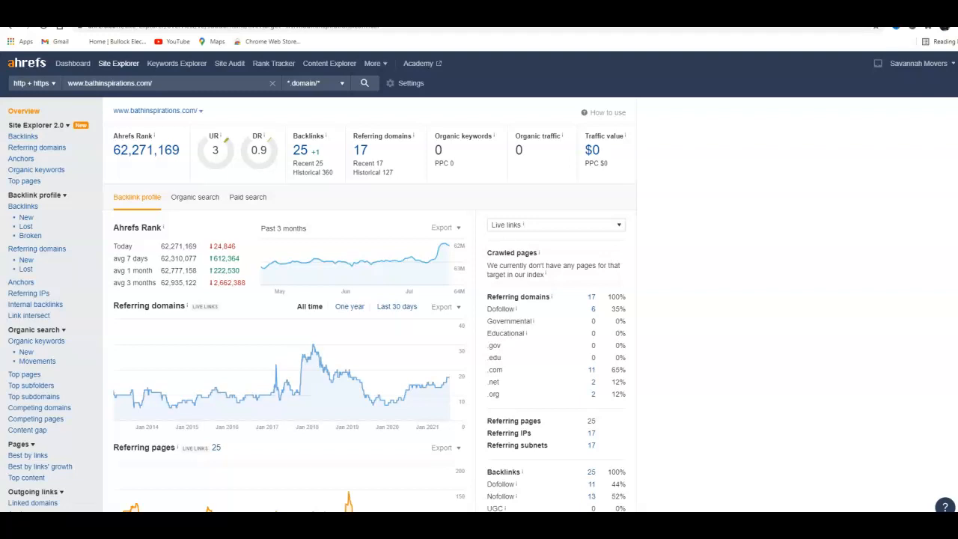
{"action": "mouse_move", "coordinate": [168, 213]}
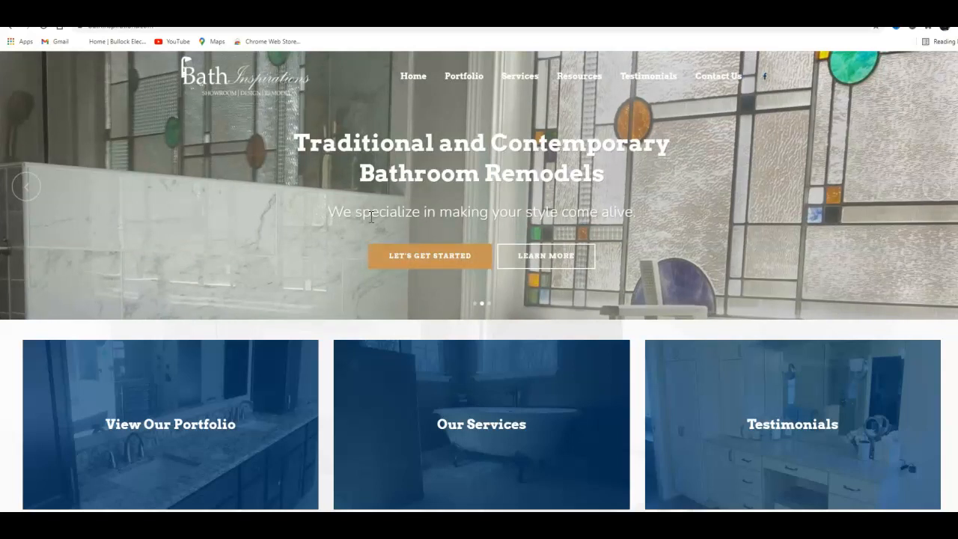
{"action": "mouse_move", "coordinate": [521, 262]}
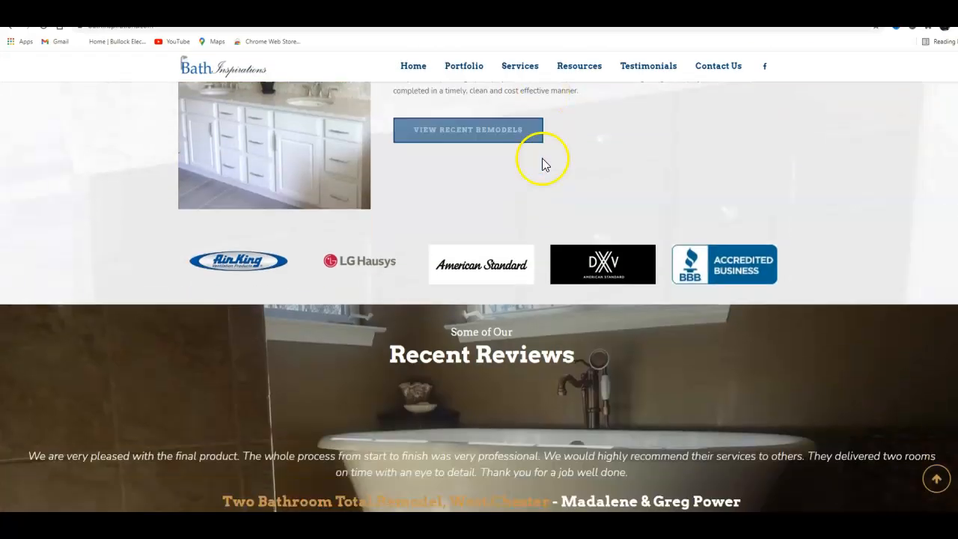
Scroll the Bath Inspirations homepage down to Recent Reviews and back up
{"action": "scroll", "scroll_direction": "down", "scroll_amount": 3}
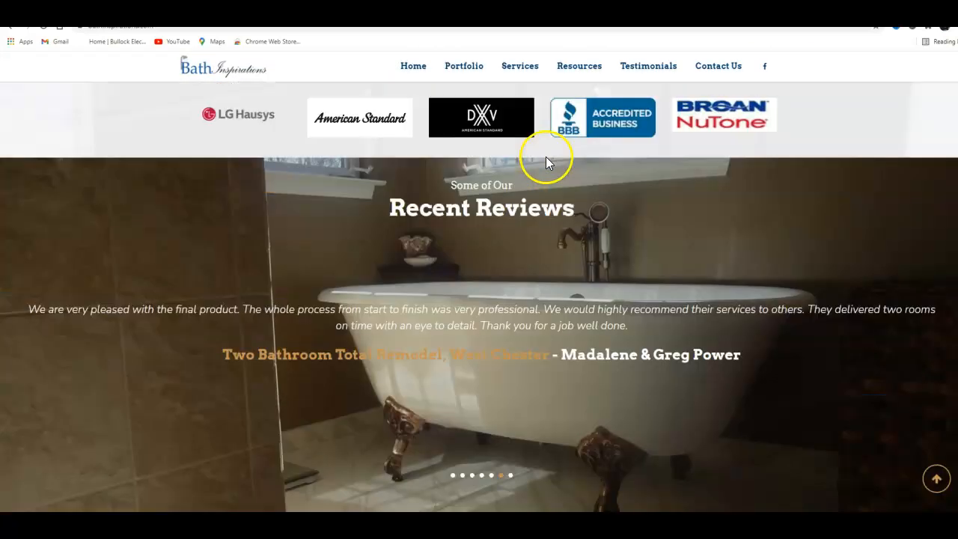
{"action": "scroll", "scroll_direction": "up", "scroll_amount": 3}
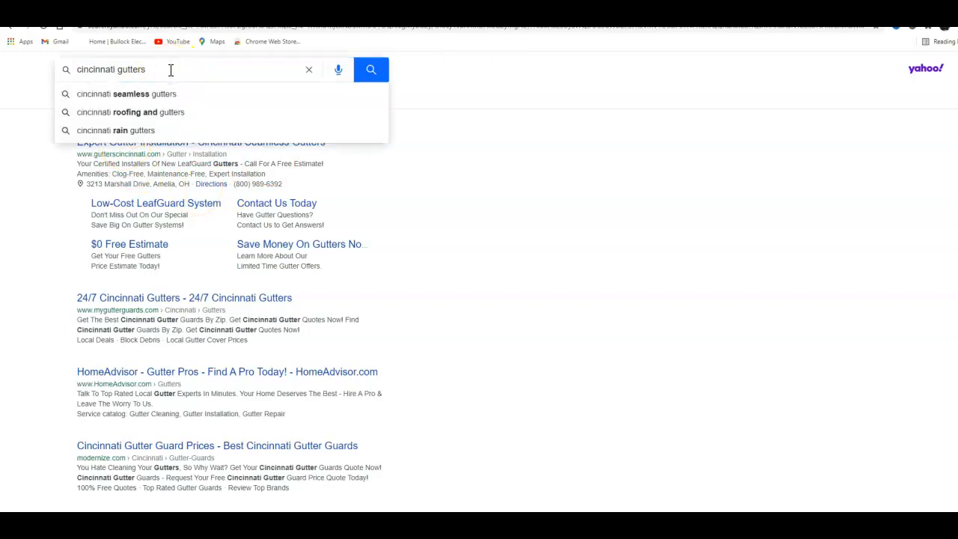
Replace 'gutters' with 'remodelers' and search Yahoo for 'cincinnati remodelers'
{"action": "type", "text": "r"}
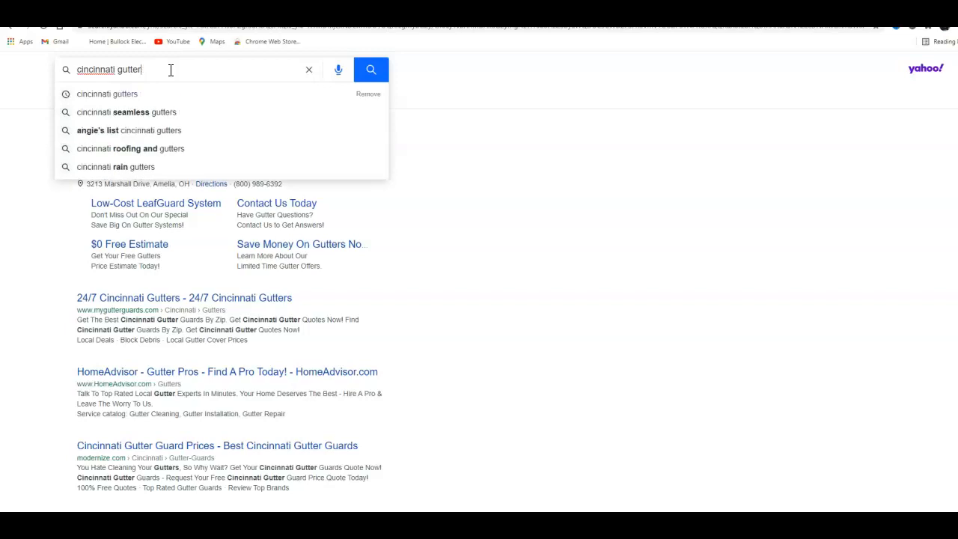
{"action": "key", "text": "Backspace"}
{"action": "type", "text": "remodelers"}
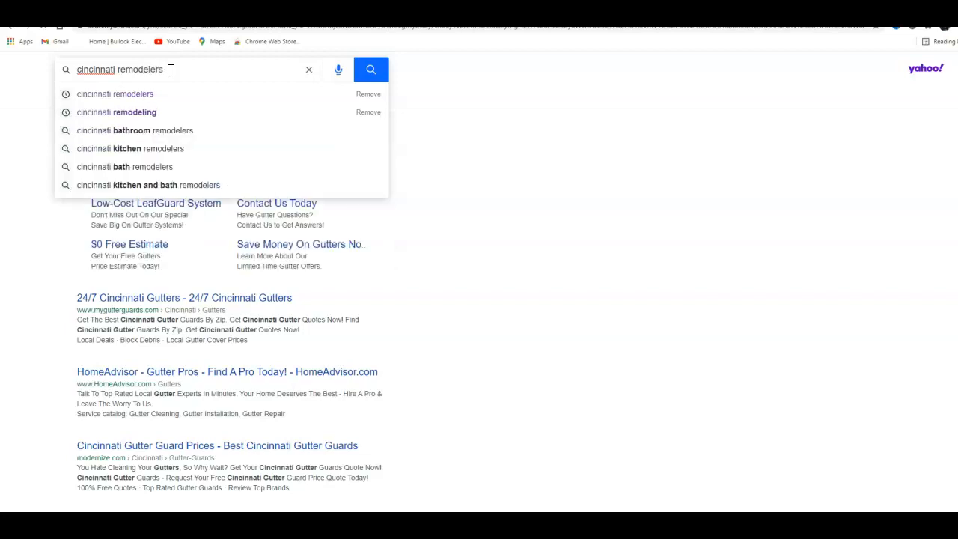
{"action": "left_click", "coordinate": [371, 69]}
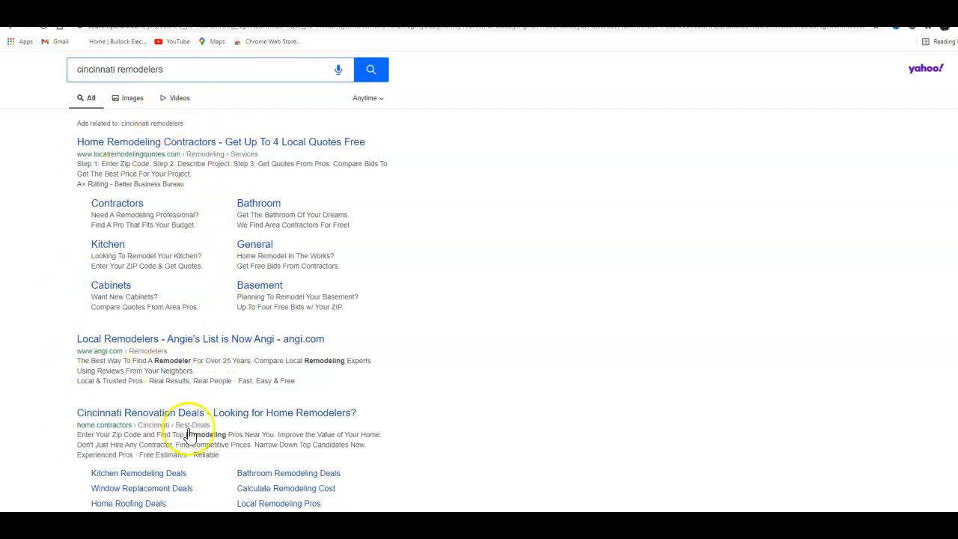
{"action": "scroll", "scroll_direction": "down", "scroll_amount": 3}
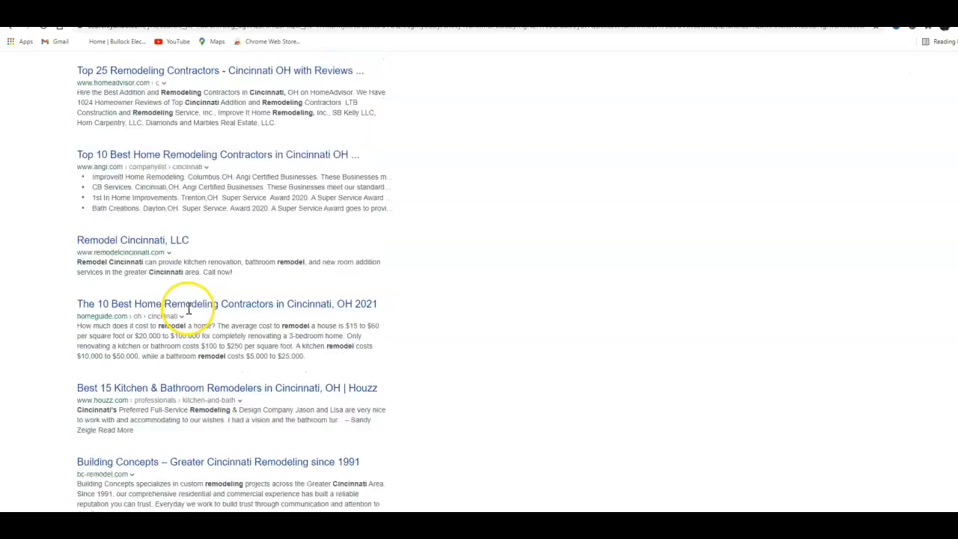
{"action": "scroll", "scroll_direction": "down", "scroll_amount": 3}
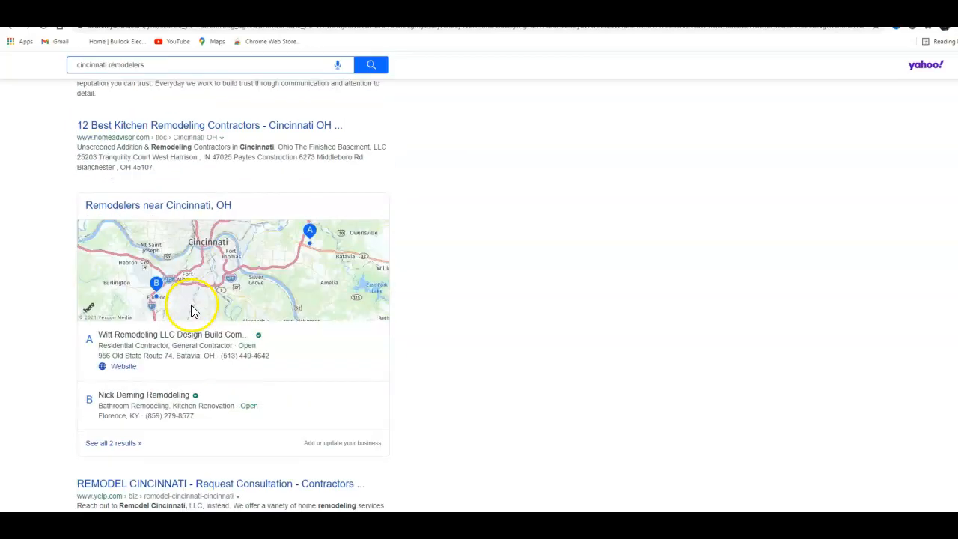
{"action": "scroll", "scroll_direction": "up", "scroll_amount": 3}
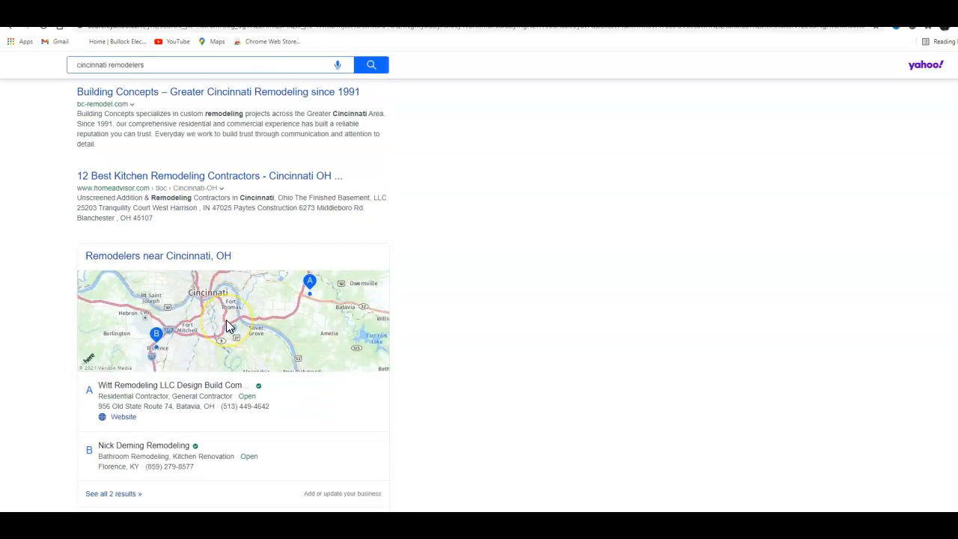
{"action": "scroll", "scroll_direction": "down", "scroll_amount": 3}
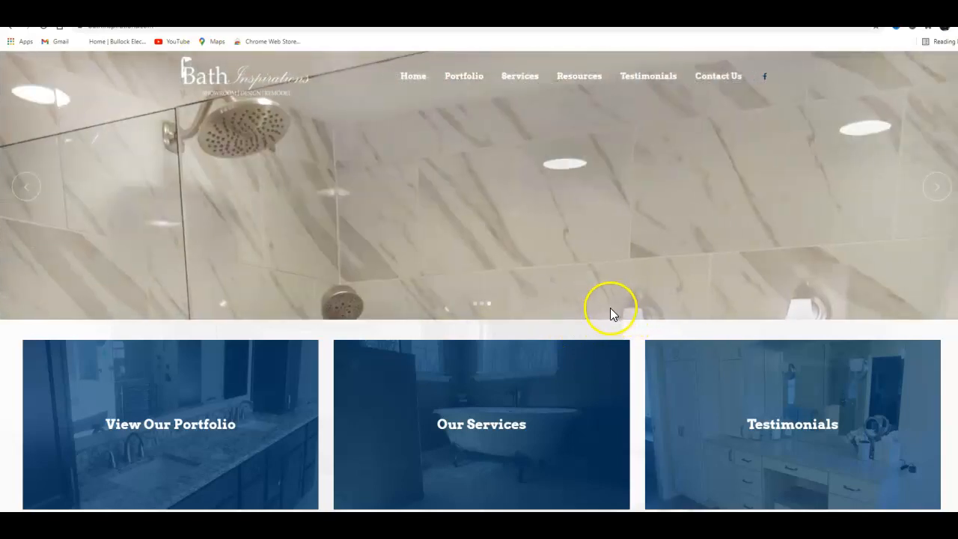
Scroll past Recent Reviews and return to the Luxury Bathroom Installation banner
{"action": "scroll", "scroll_direction": "down", "scroll_amount": 3}
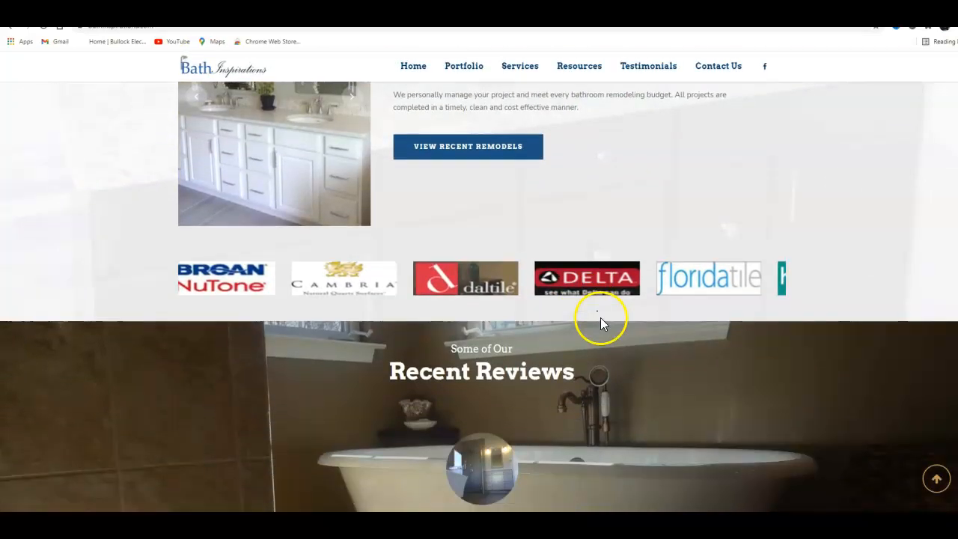
{"action": "scroll", "scroll_direction": "down", "scroll_amount": 3}
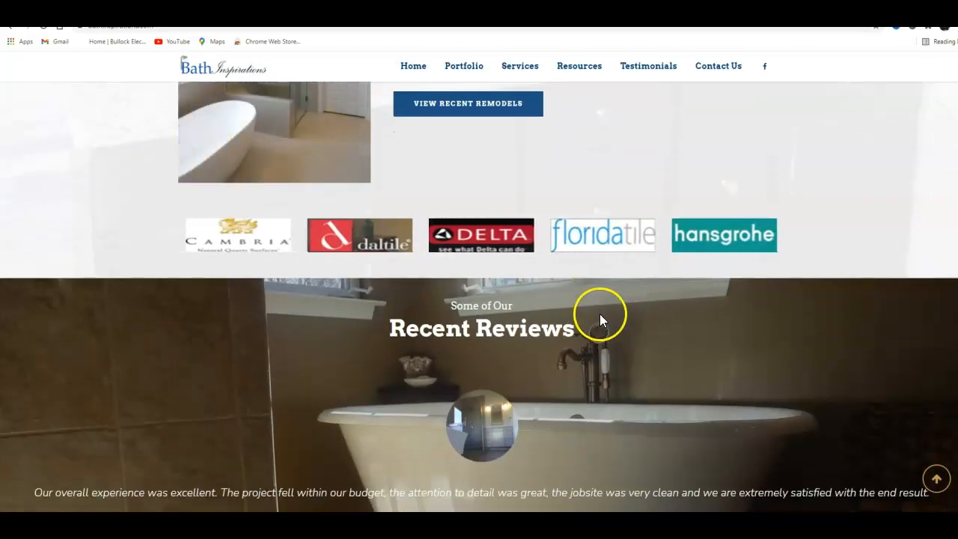
{"action": "scroll", "scroll_direction": "up", "scroll_amount": 3}
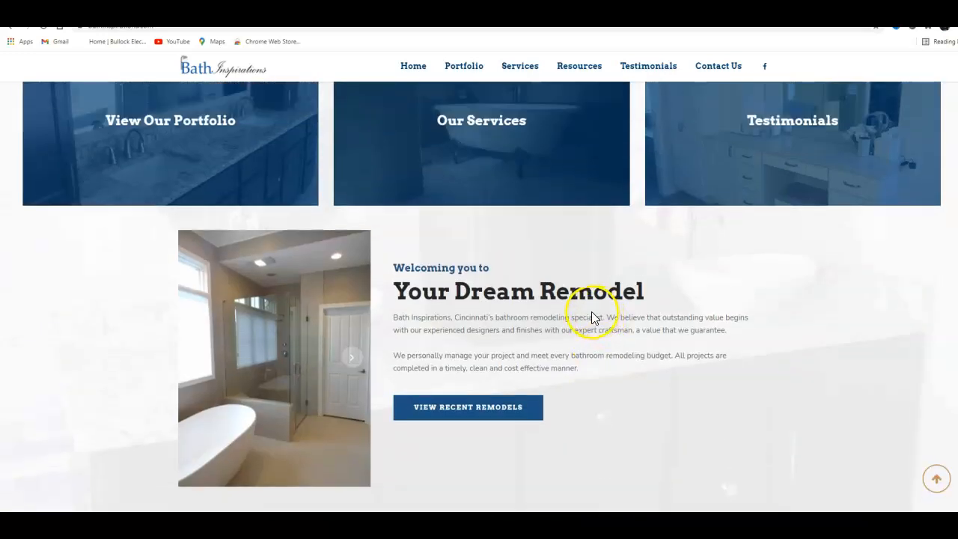
{"action": "scroll", "scroll_direction": "up", "scroll_amount": 3}
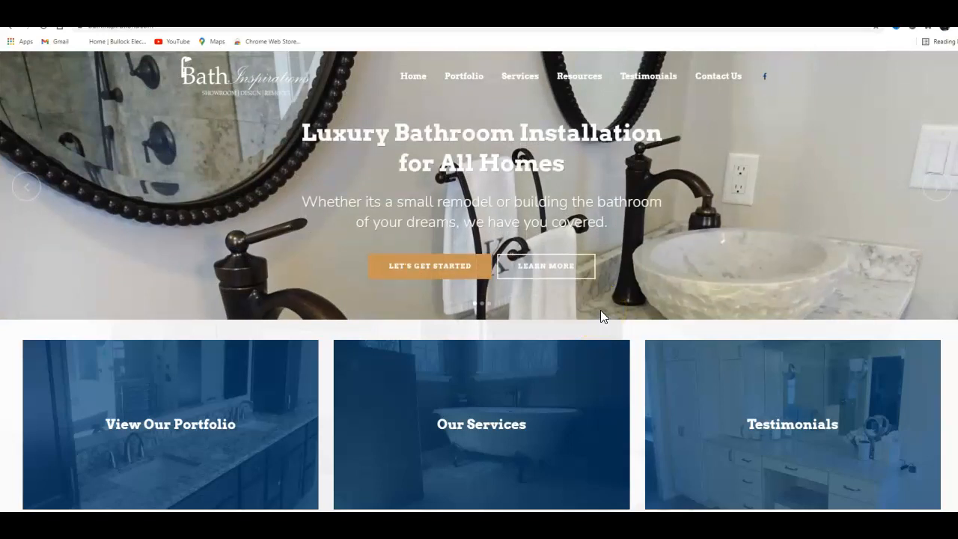
{"action": "mouse_move", "coordinate": [346, 35]}
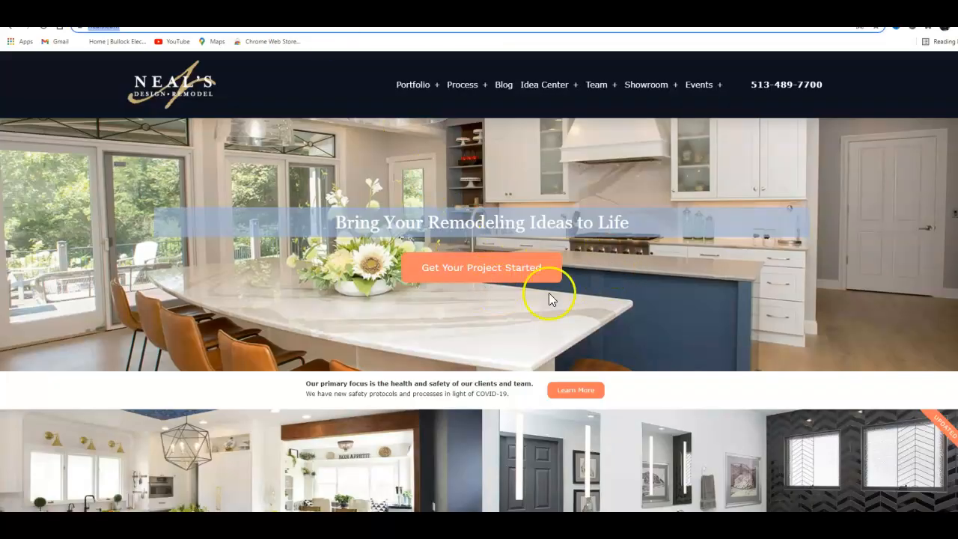
{"action": "mouse_move", "coordinate": [561, 290]}
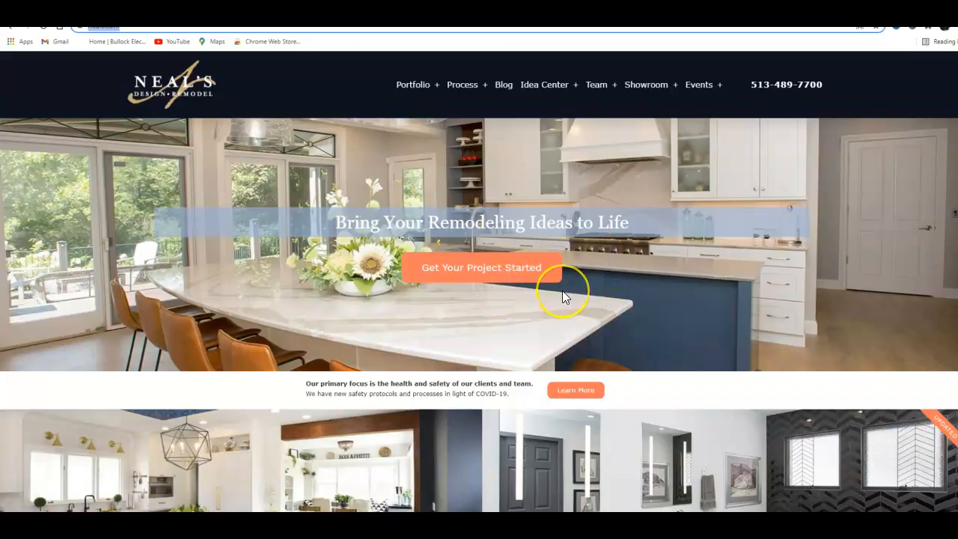
Scroll Neal's homepage through services, Instagram and footer, then back near the top
{"action": "scroll", "scroll_direction": "down", "scroll_amount": 3}
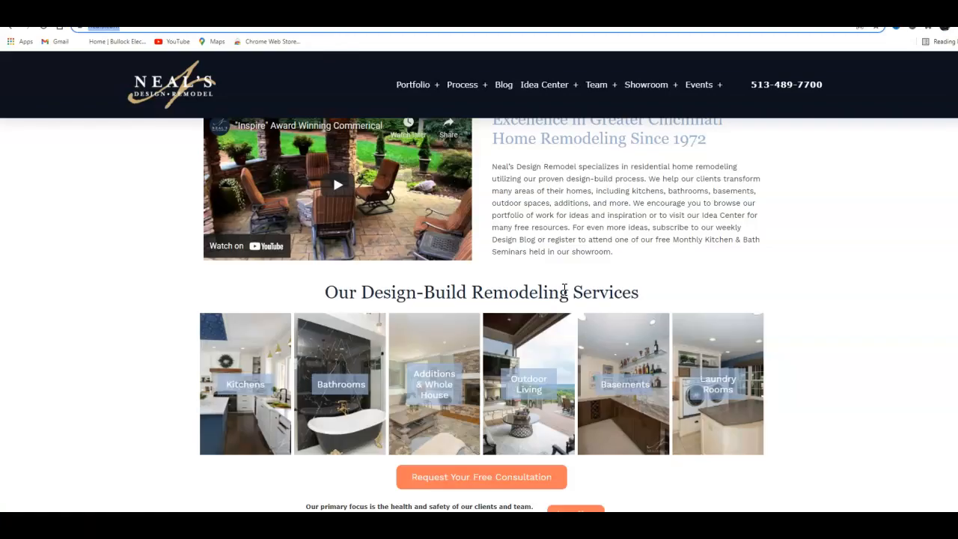
{"action": "scroll", "scroll_direction": "down", "scroll_amount": 3}
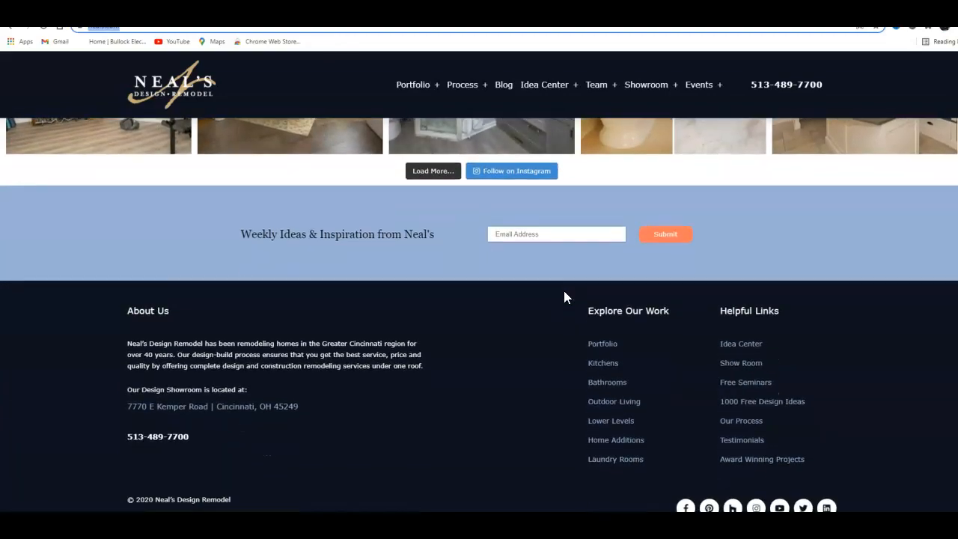
{"action": "scroll", "scroll_direction": "up", "scroll_amount": 3}
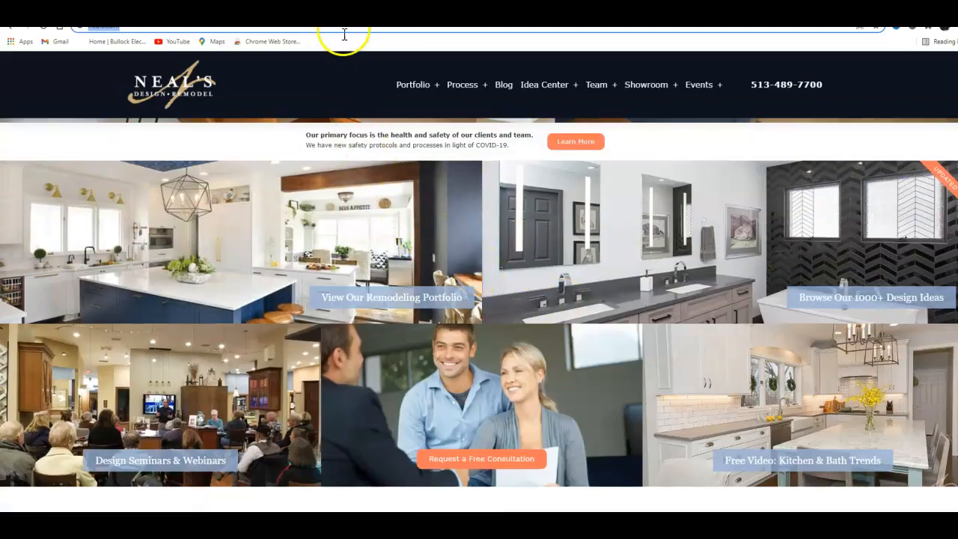
{"action": "mouse_move", "coordinate": [251, 135]}
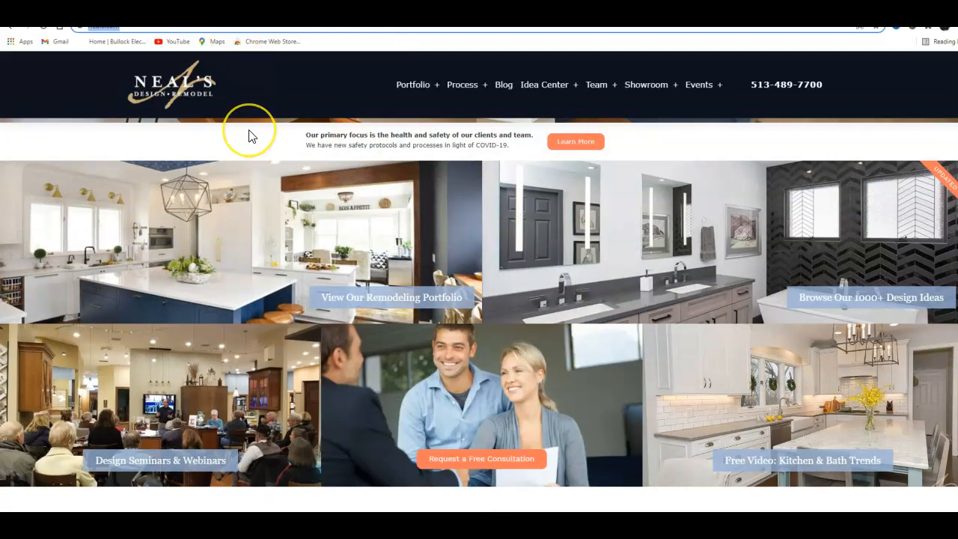
{"action": "mouse_move", "coordinate": [225, 112]}
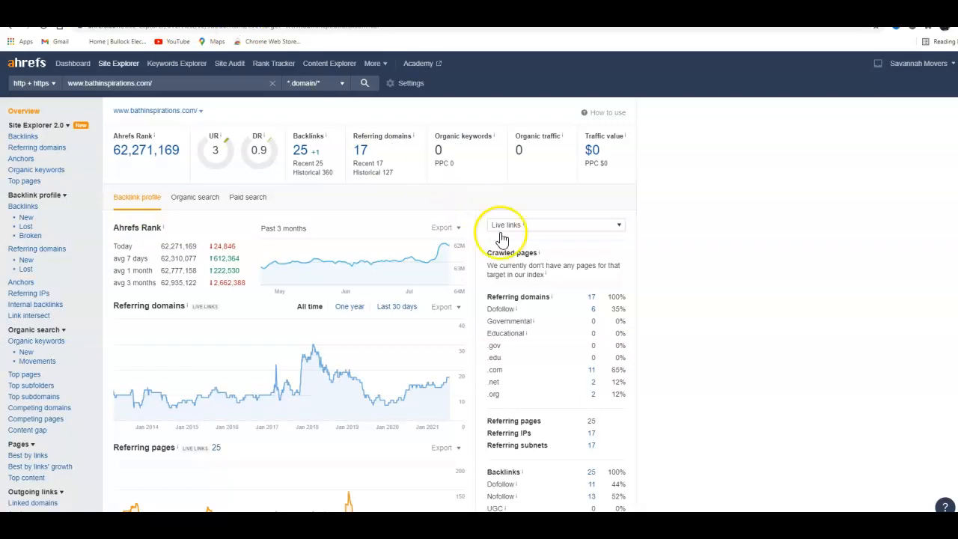
{"action": "mouse_move", "coordinate": [170, 141]}
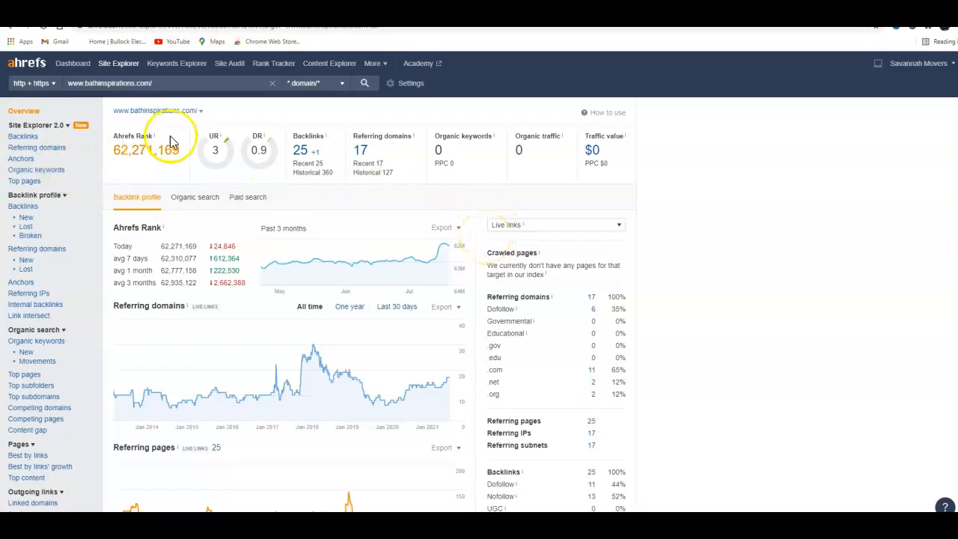
{"action": "mouse_move", "coordinate": [726, 163]}
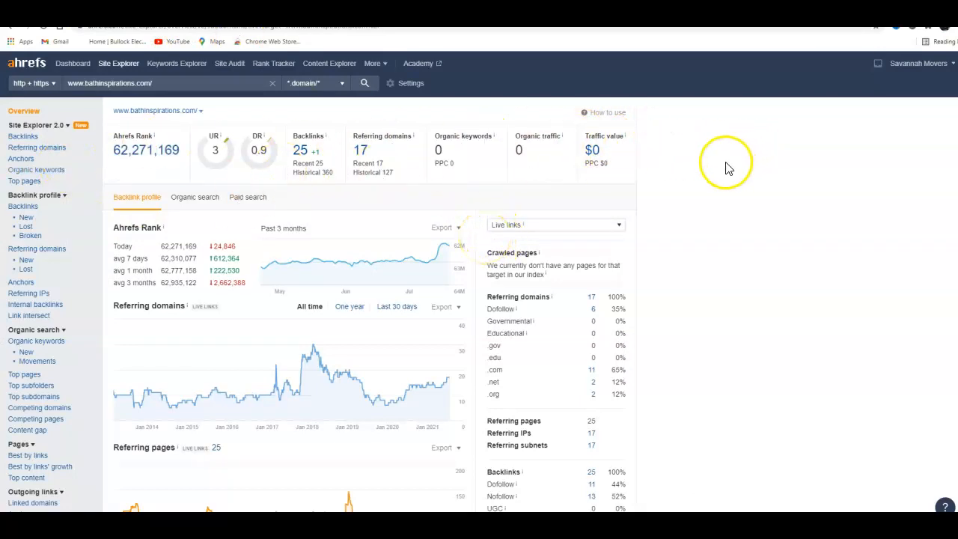
{"action": "mouse_move", "coordinate": [460, 159]}
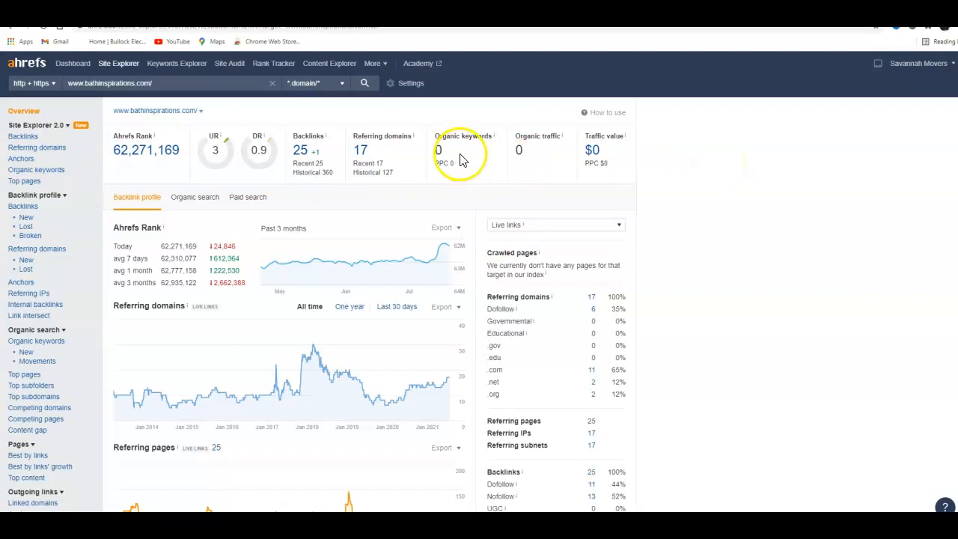
{"action": "mouse_move", "coordinate": [215, 146]}
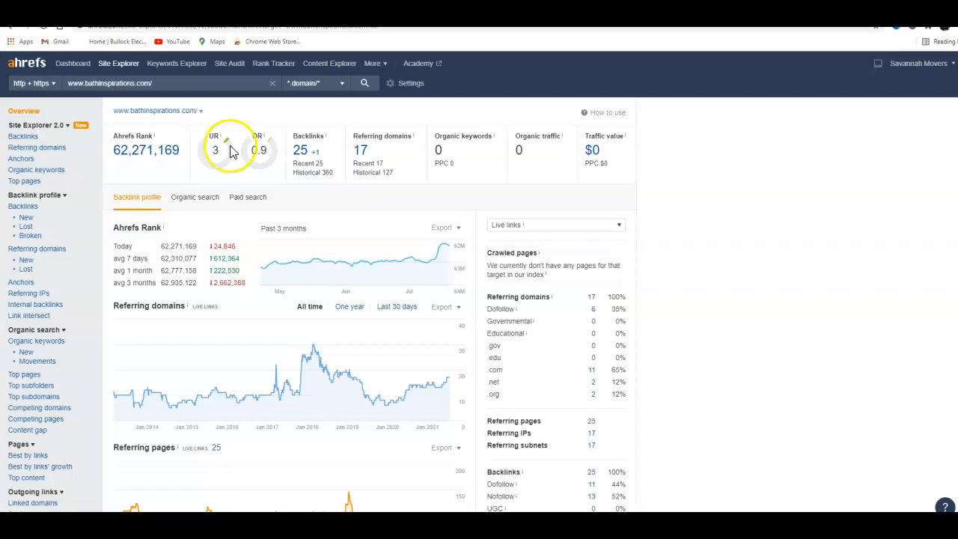
{"action": "mouse_move", "coordinate": [217, 165]}
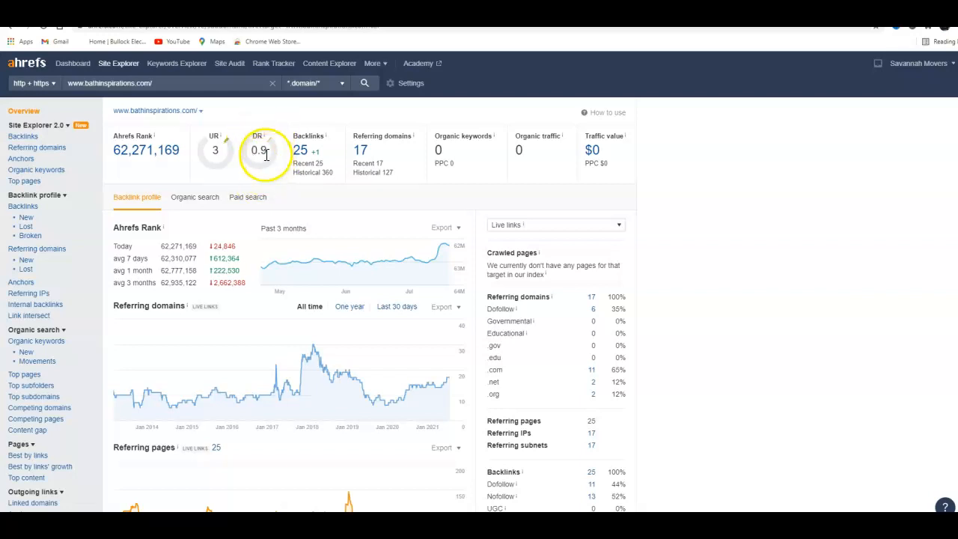
{"action": "mouse_move", "coordinate": [303, 153]}
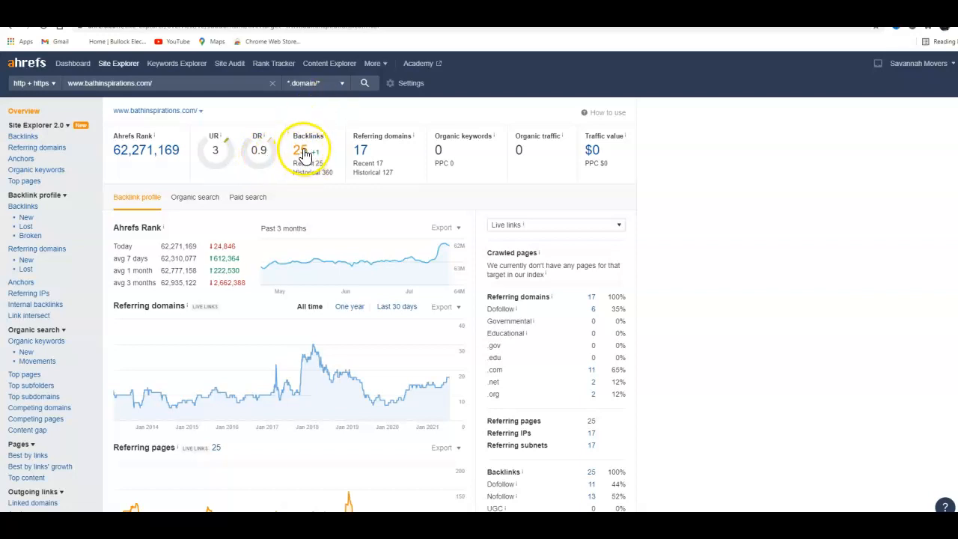
{"action": "mouse_move", "coordinate": [362, 154]}
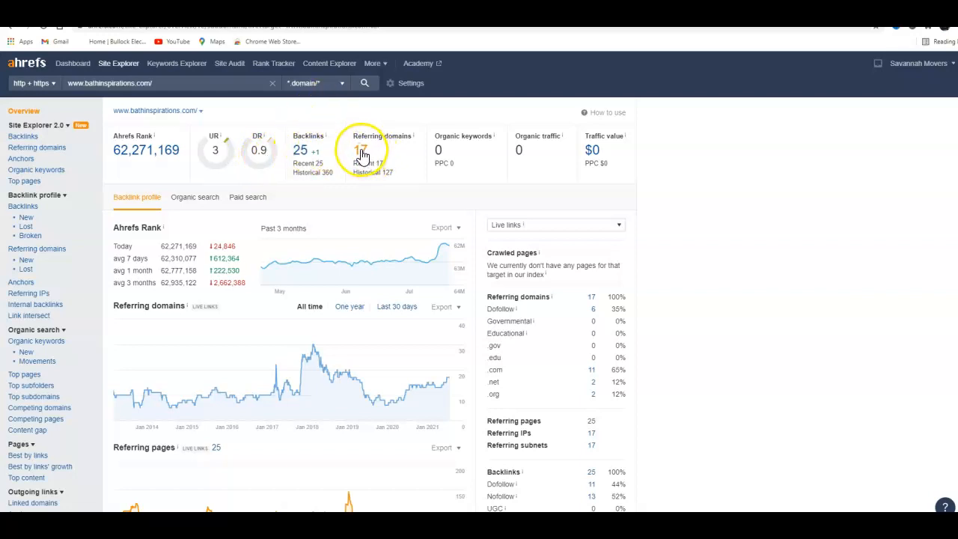
{"action": "mouse_move", "coordinate": [381, 158]}
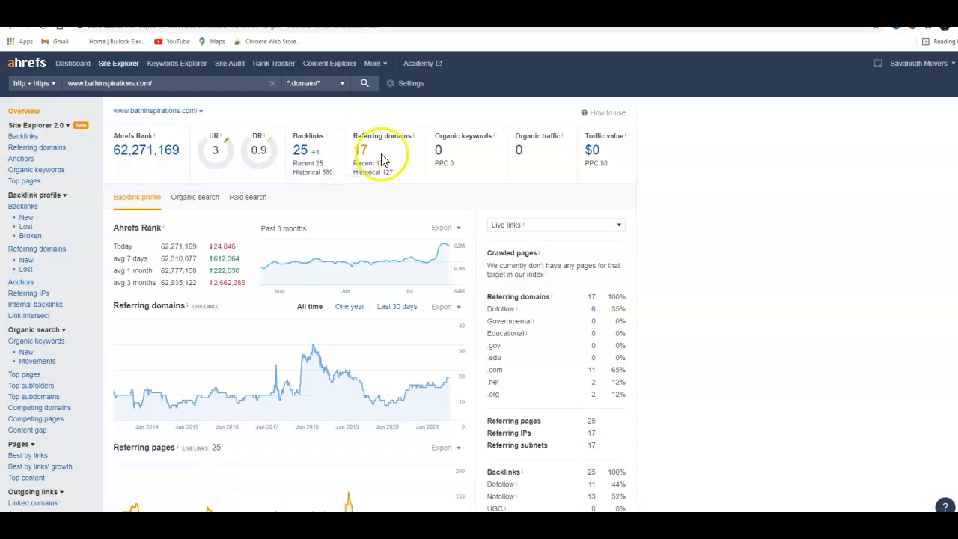
{"action": "mouse_move", "coordinate": [465, 161]}
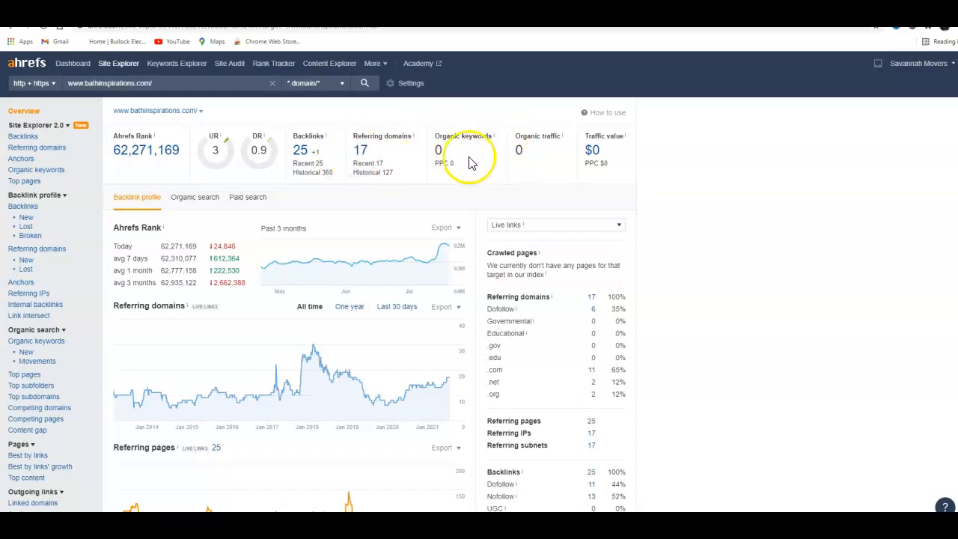
{"action": "mouse_move", "coordinate": [521, 147]}
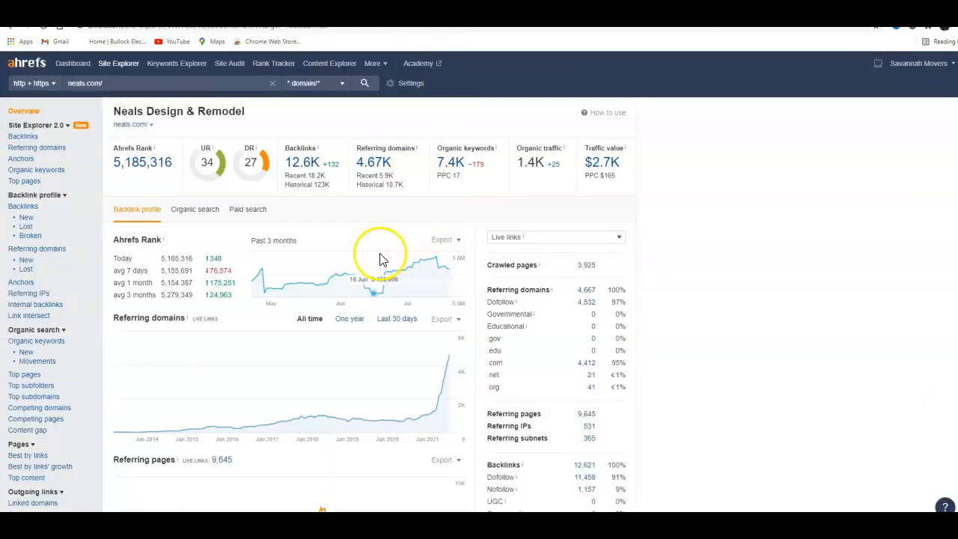
{"action": "mouse_move", "coordinate": [207, 177]}
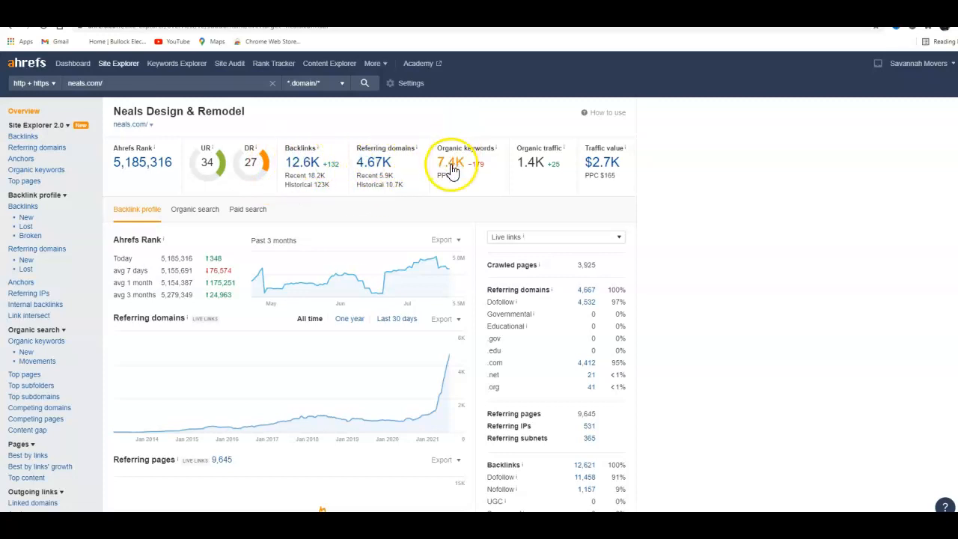
{"action": "mouse_move", "coordinate": [599, 145]}
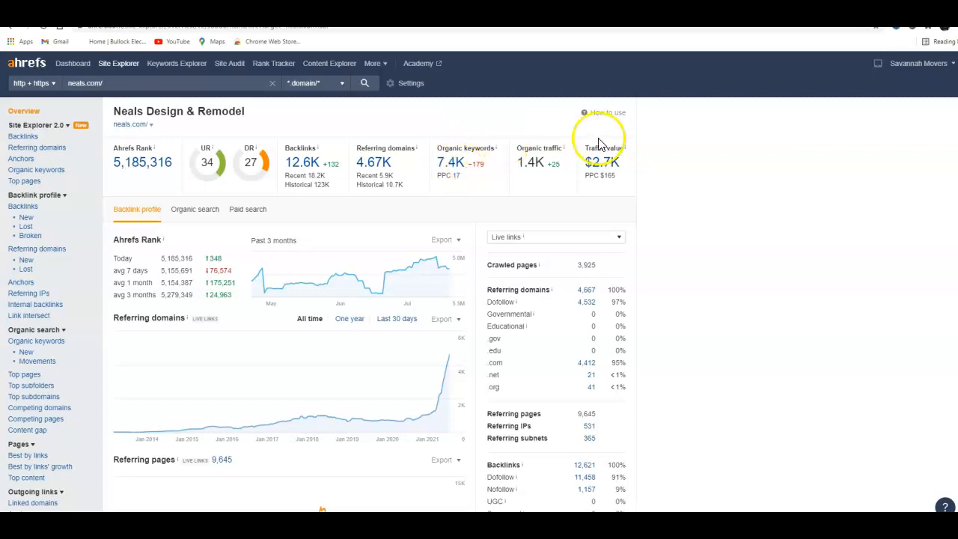
{"action": "mouse_move", "coordinate": [544, 134]}
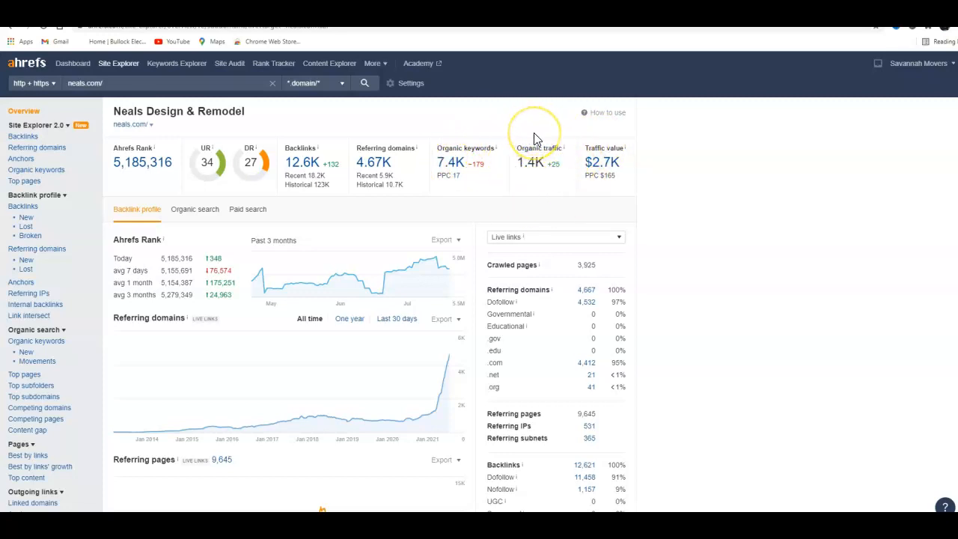
{"action": "mouse_move", "coordinate": [536, 141]}
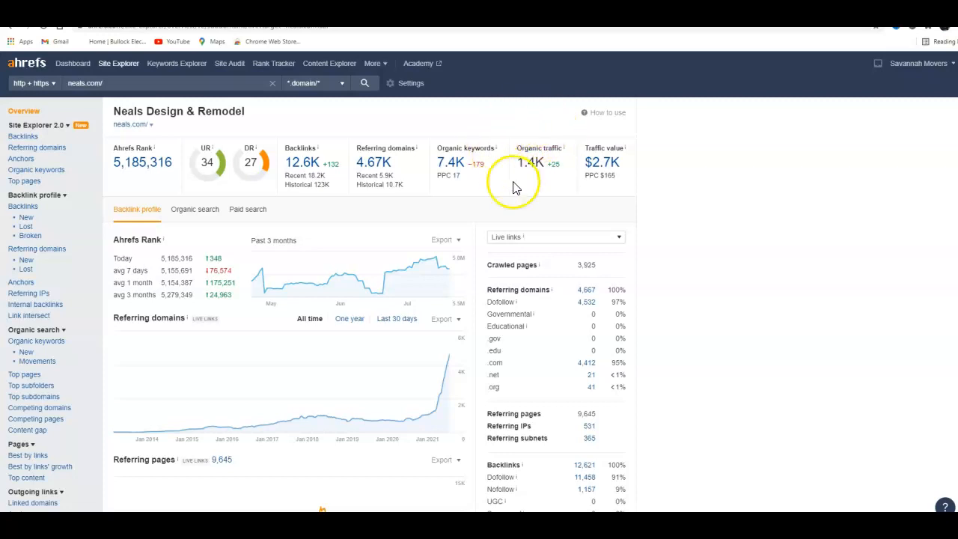
{"action": "mouse_move", "coordinate": [567, 178]}
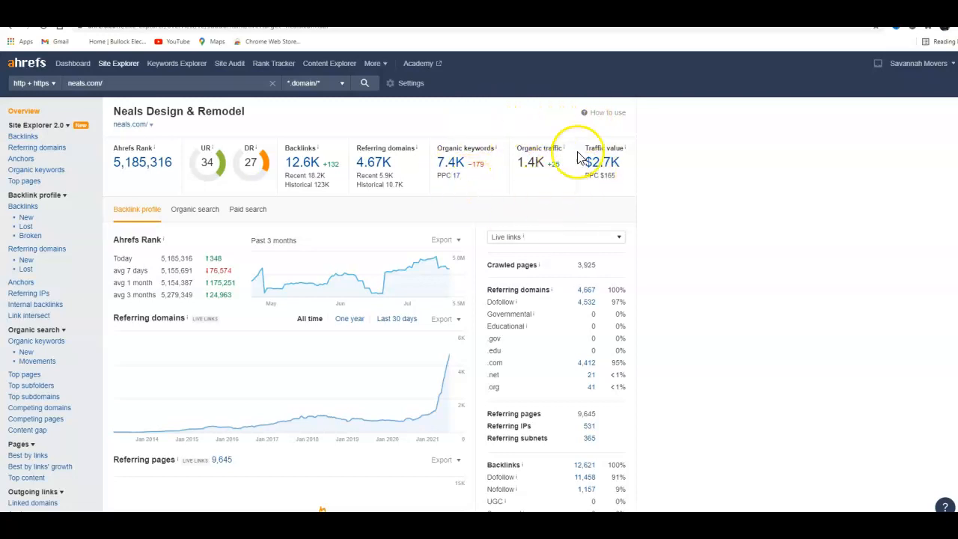
{"action": "mouse_move", "coordinate": [524, 146]}
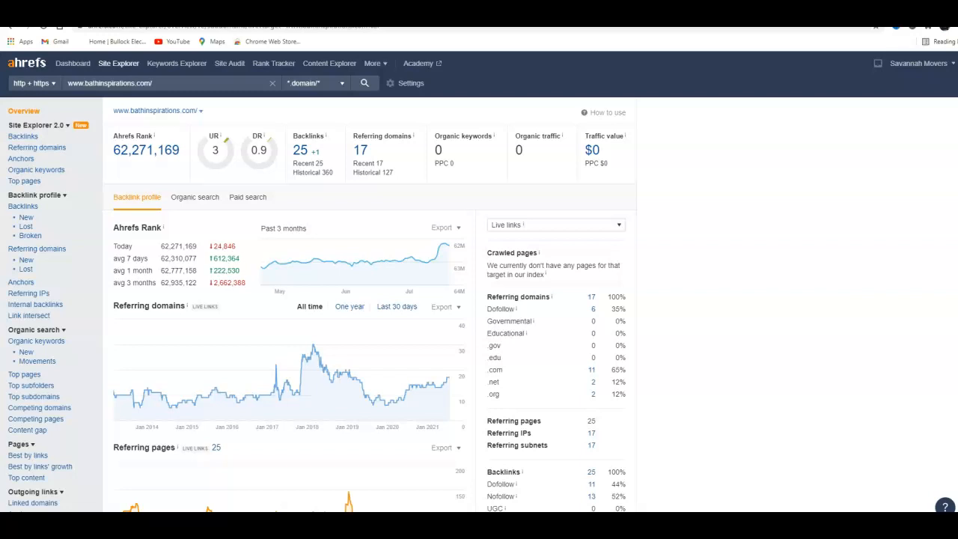
{"action": "mouse_move", "coordinate": [494, 135]}
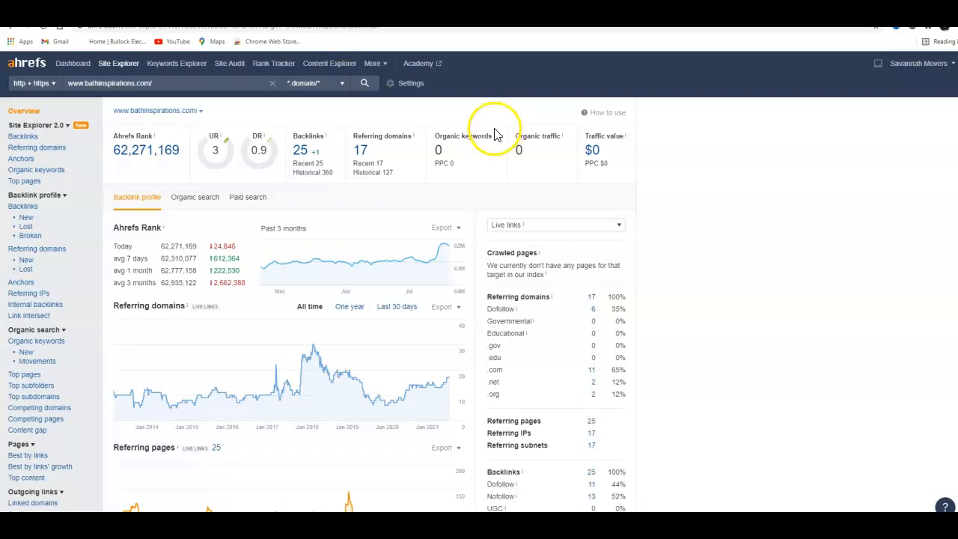
{"action": "mouse_move", "coordinate": [377, 124]}
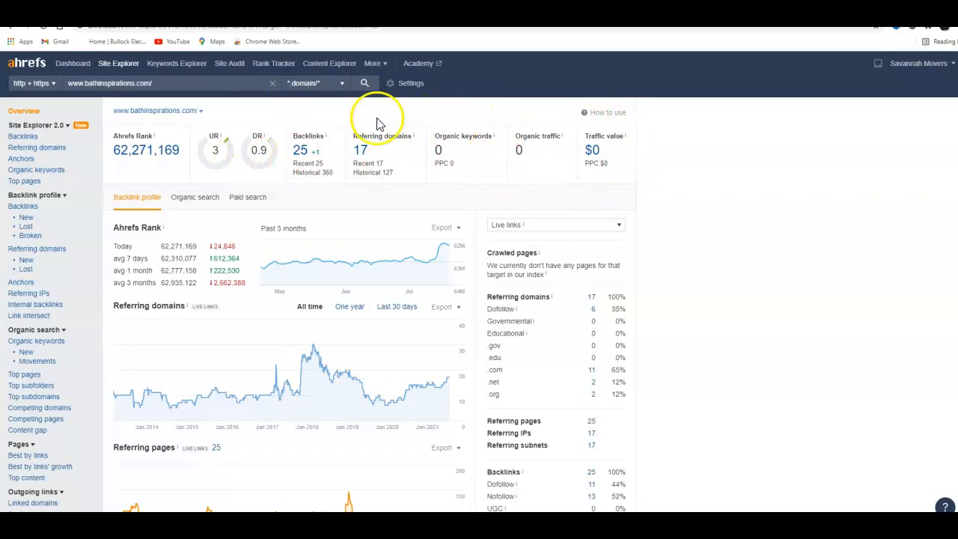
{"action": "mouse_move", "coordinate": [387, 137]}
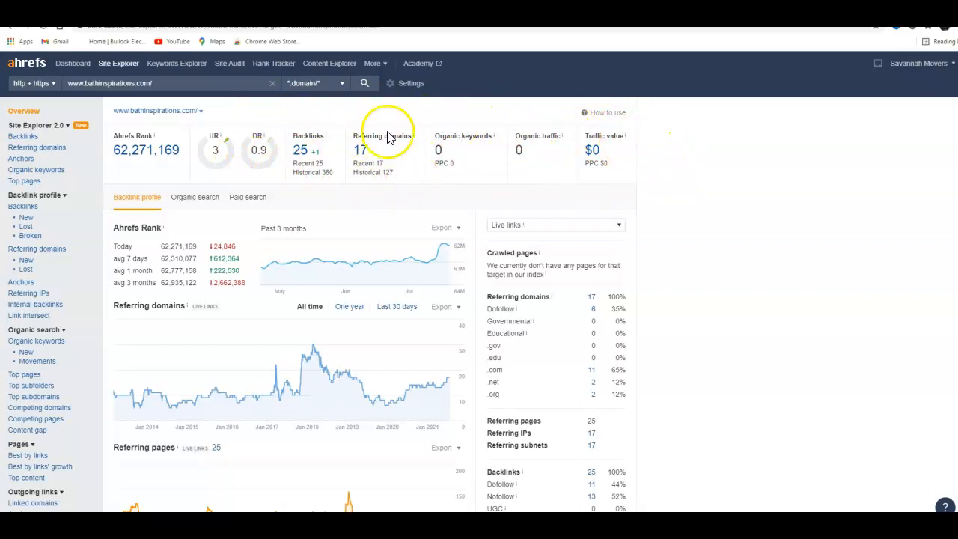
{"action": "mouse_move", "coordinate": [395, 153]}
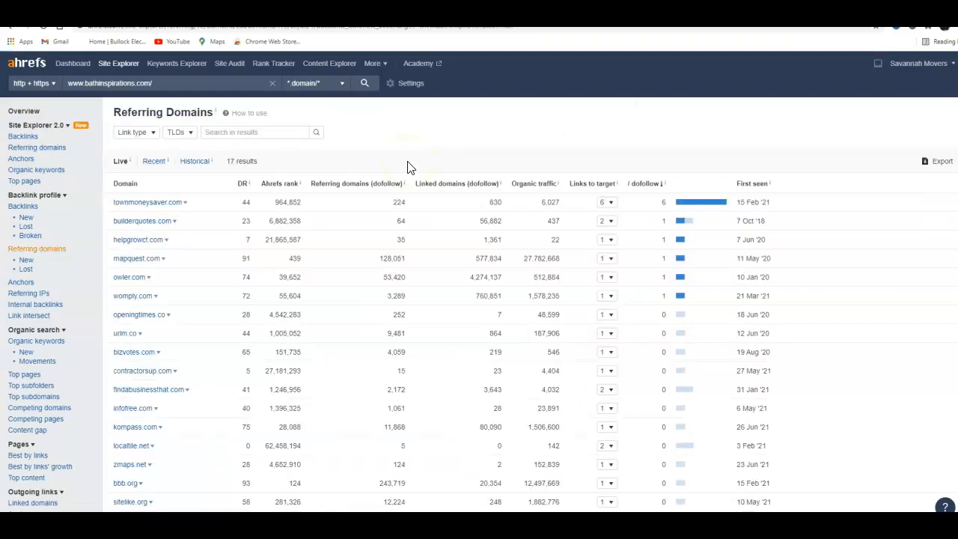
{"action": "mouse_move", "coordinate": [243, 183]}
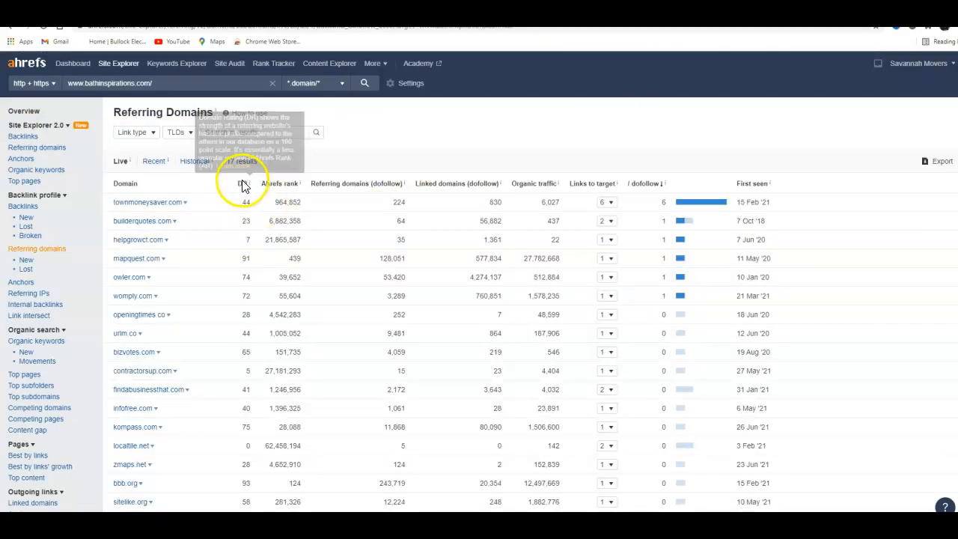
{"action": "mouse_move", "coordinate": [401, 202]}
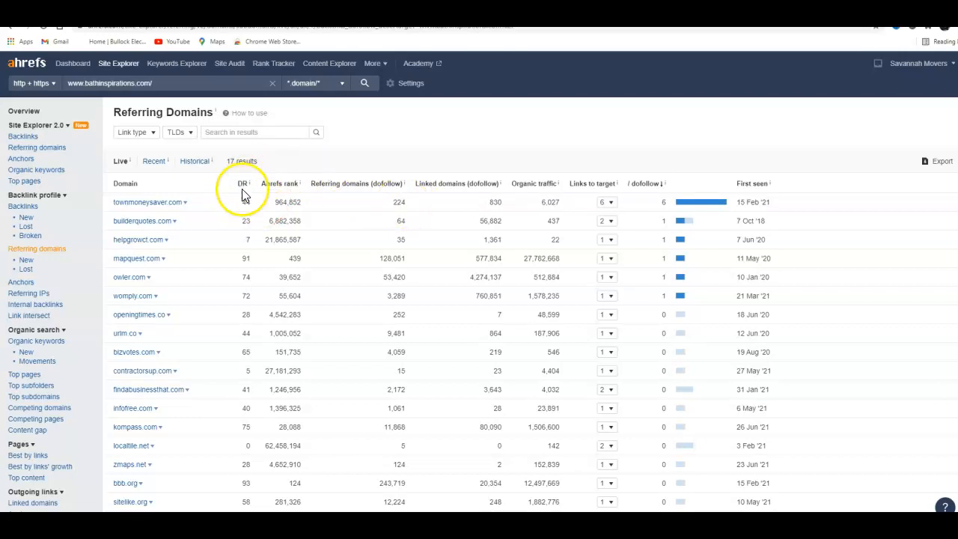
Sort the 17 referring domains by DR descending, putting bbb.org first
{"action": "left_click", "coordinate": [240, 183]}
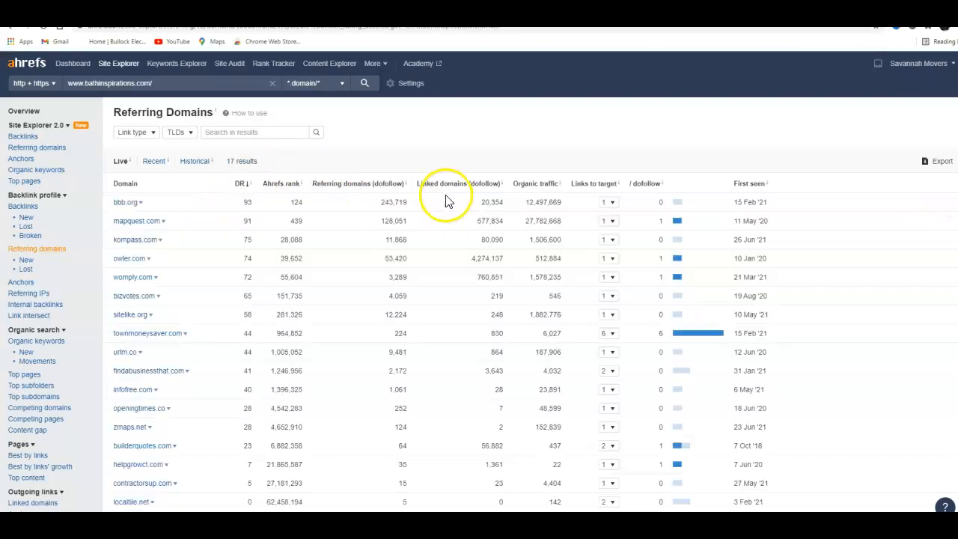
{"action": "mouse_move", "coordinate": [121, 216]}
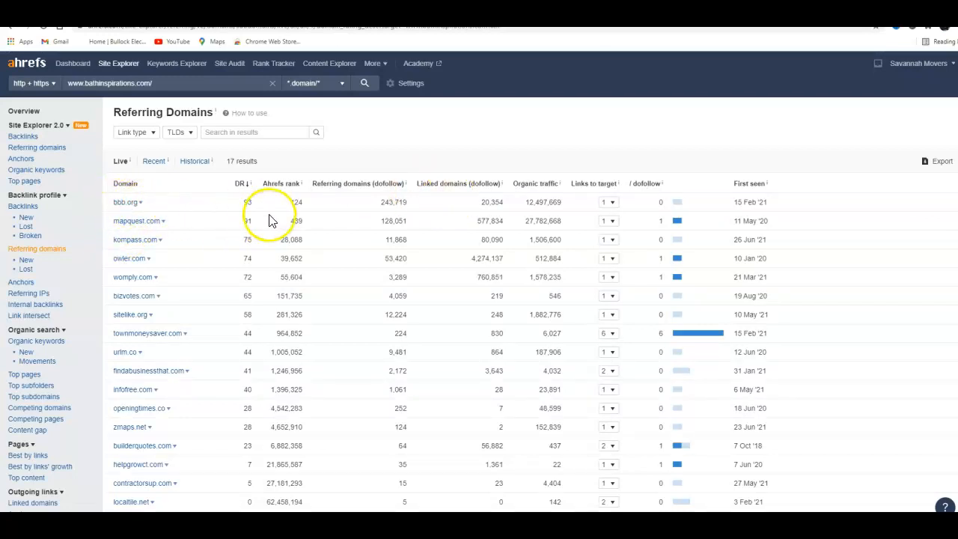
{"action": "mouse_move", "coordinate": [134, 224]}
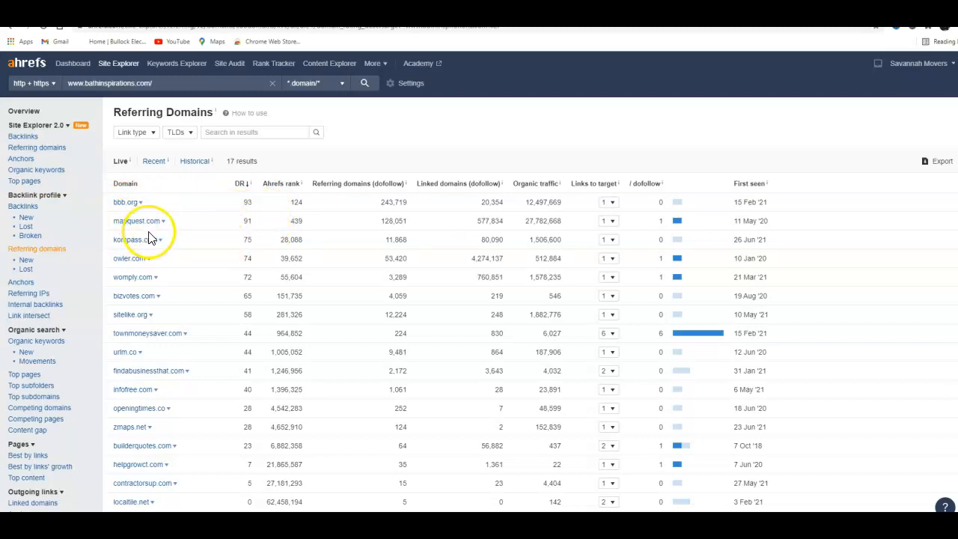
{"action": "mouse_move", "coordinate": [197, 406]}
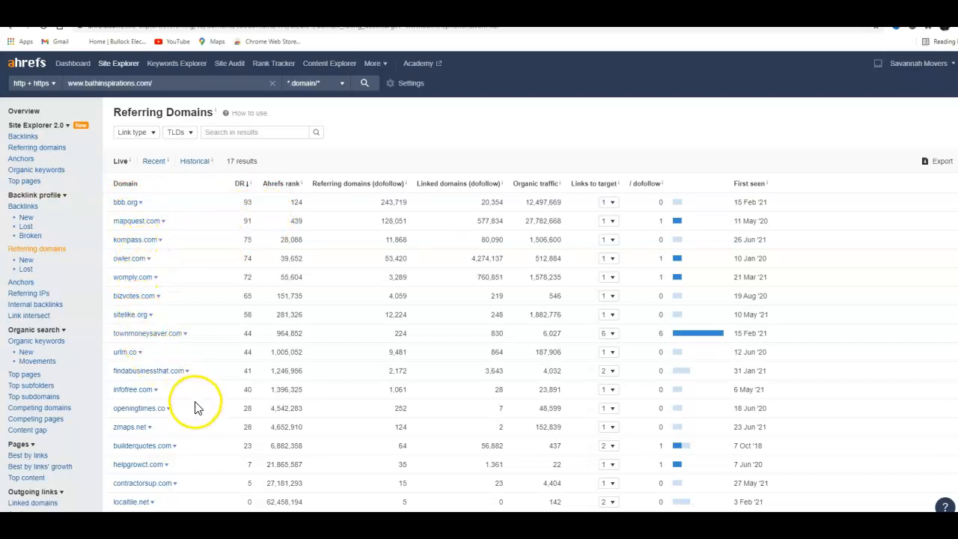
{"action": "mouse_move", "coordinate": [247, 359]}
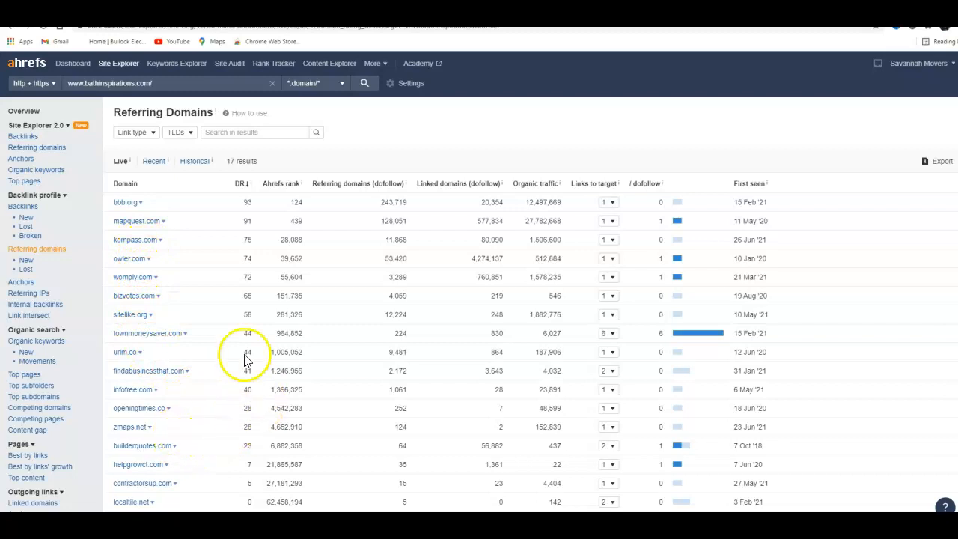
{"action": "scroll", "scroll_direction": "down", "scroll_amount": 3}
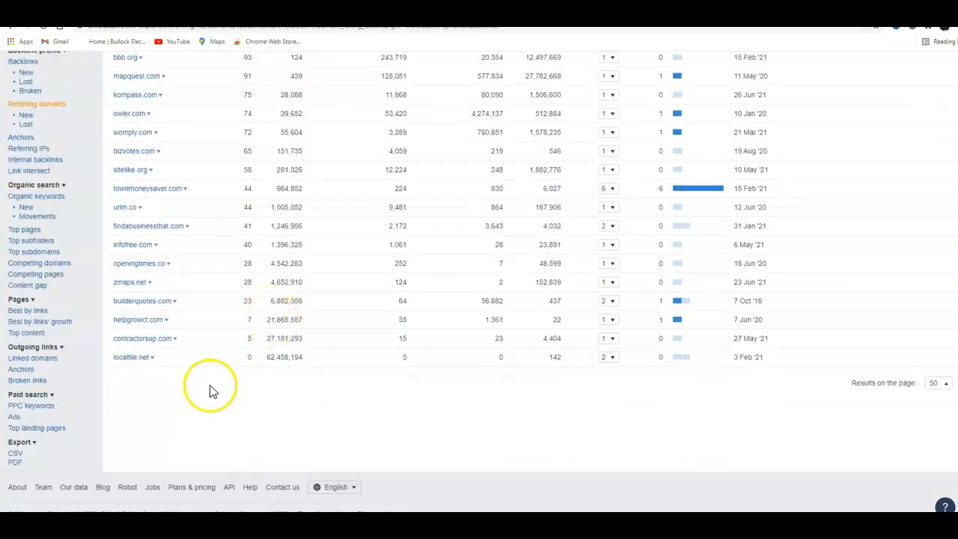
{"action": "mouse_move", "coordinate": [183, 355]}
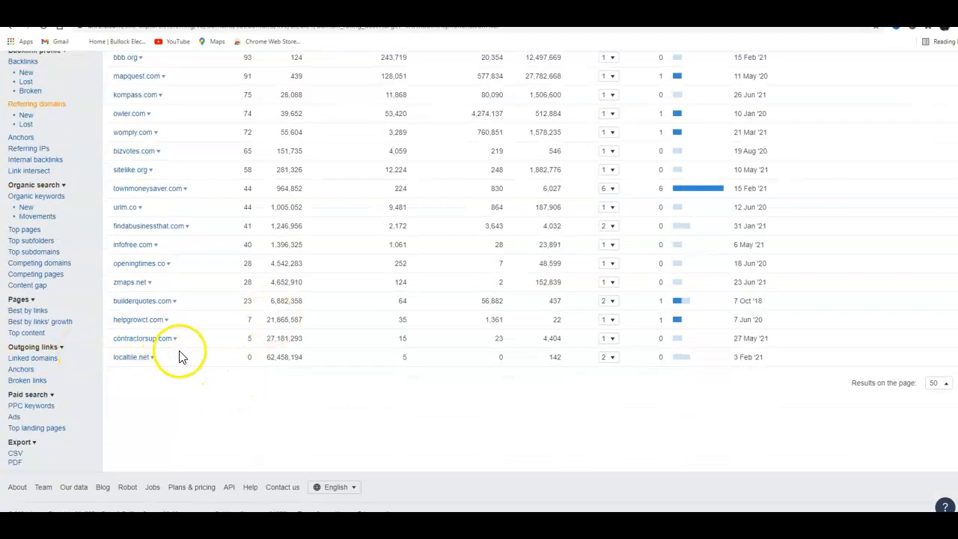
{"action": "mouse_move", "coordinate": [202, 359]}
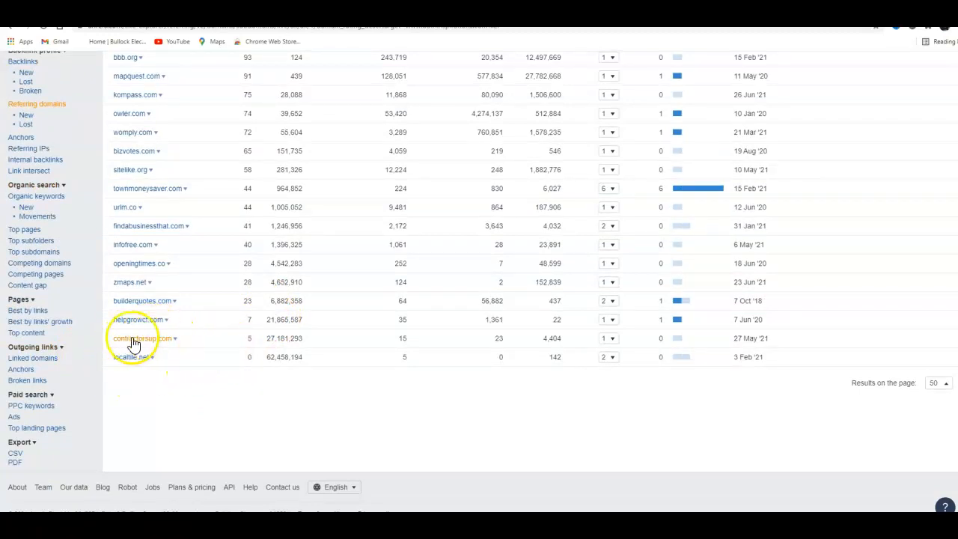
{"action": "mouse_move", "coordinate": [96, 341]}
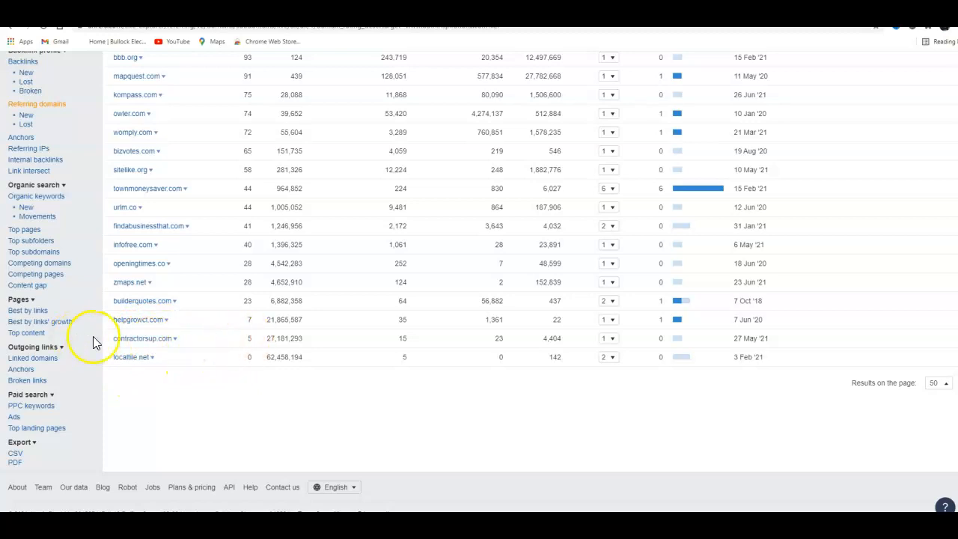
{"action": "mouse_move", "coordinate": [292, 342]}
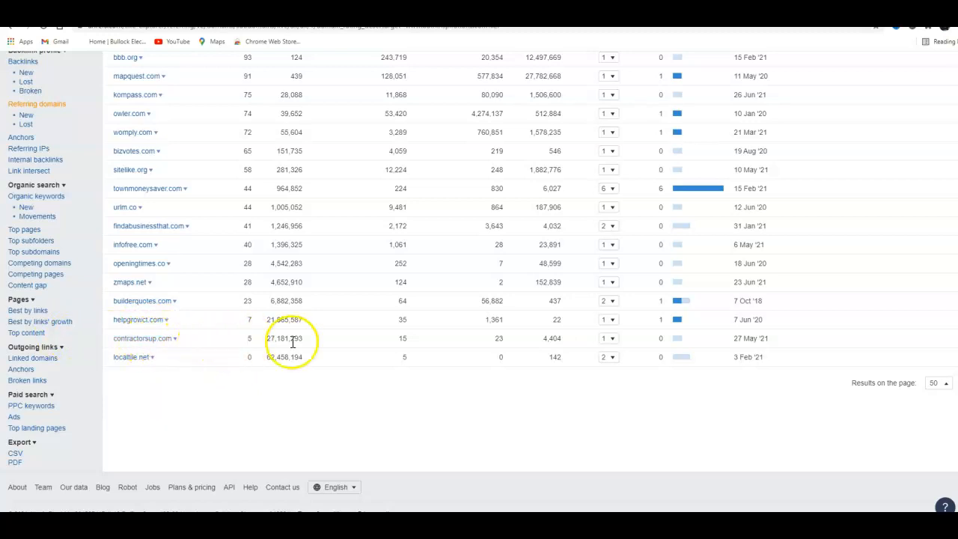
{"action": "mouse_move", "coordinate": [236, 343]}
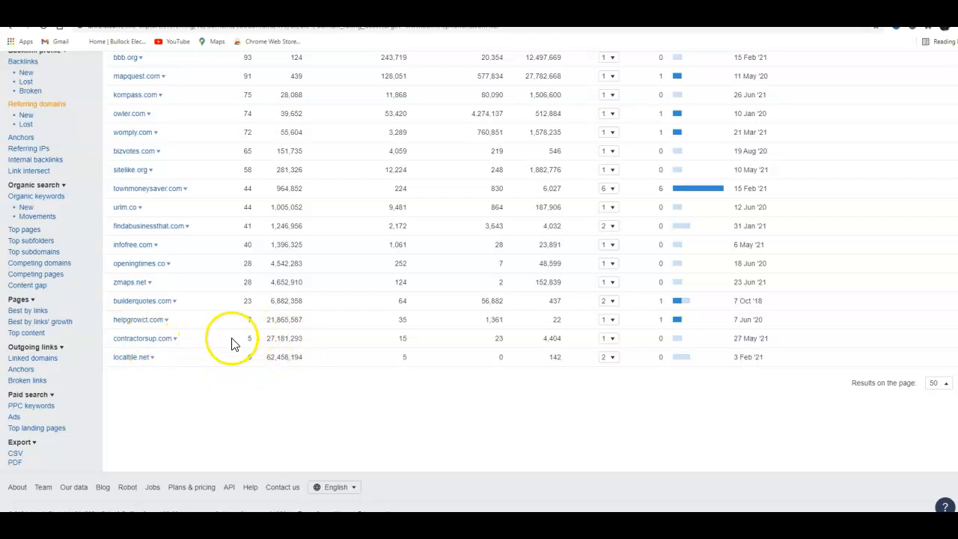
{"action": "mouse_move", "coordinate": [246, 332]}
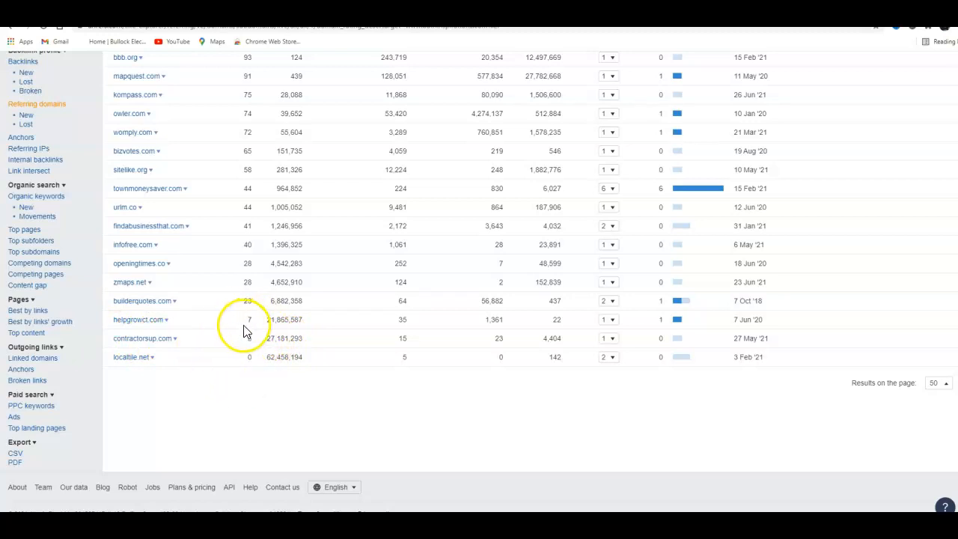
{"action": "scroll", "scroll_direction": "up", "scroll_amount": 3}
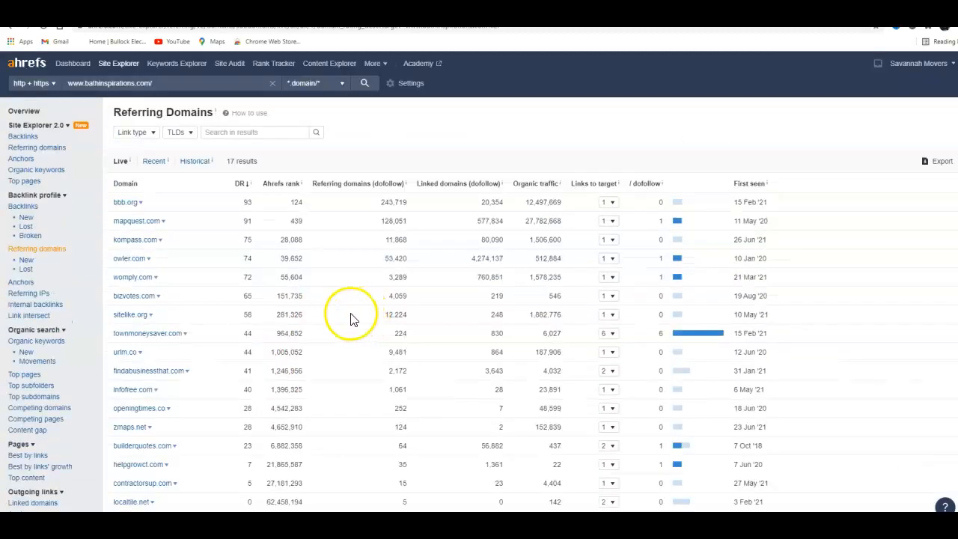
{"action": "mouse_move", "coordinate": [221, 288]}
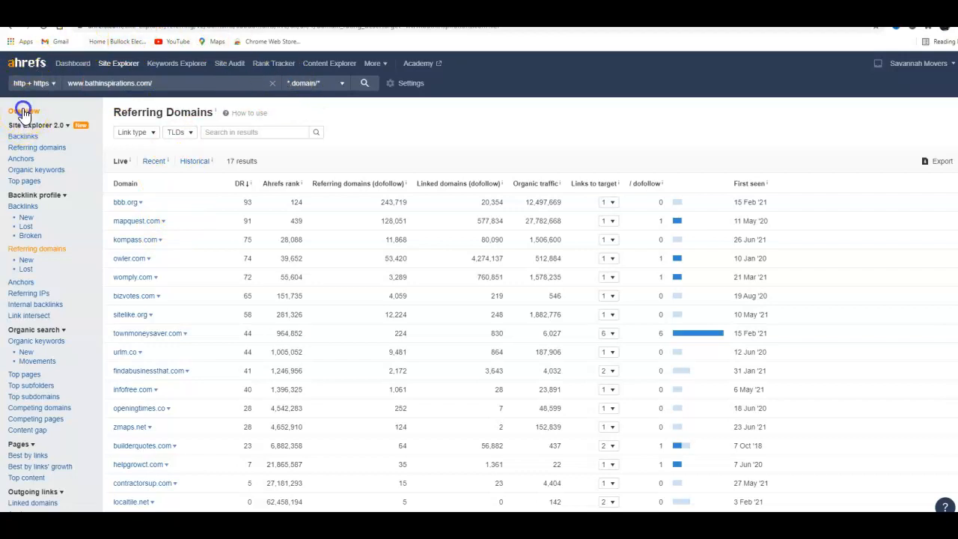
Return to the bathinspirations.com Overview showing UR 3 and DR 0.9
{"action": "left_click", "coordinate": [24, 111]}
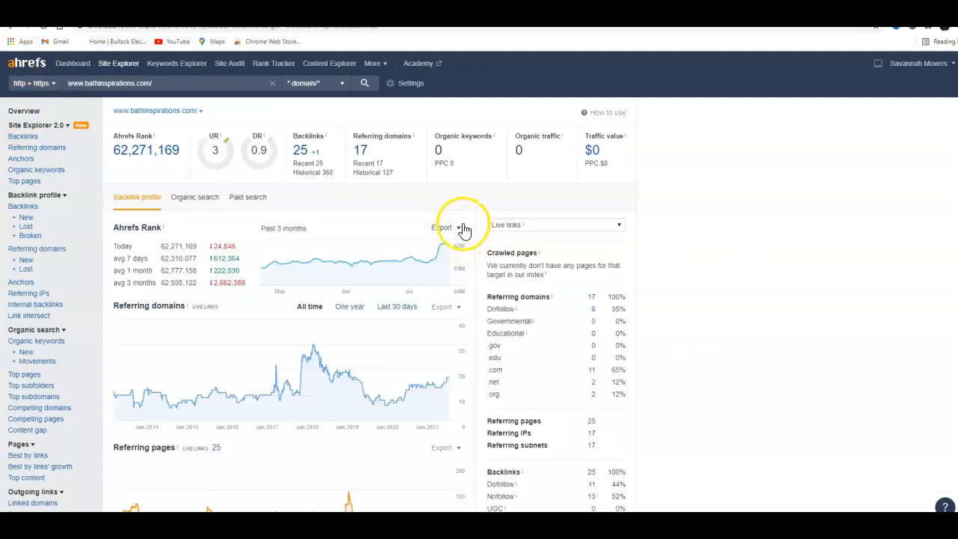
{"action": "mouse_move", "coordinate": [709, 191]}
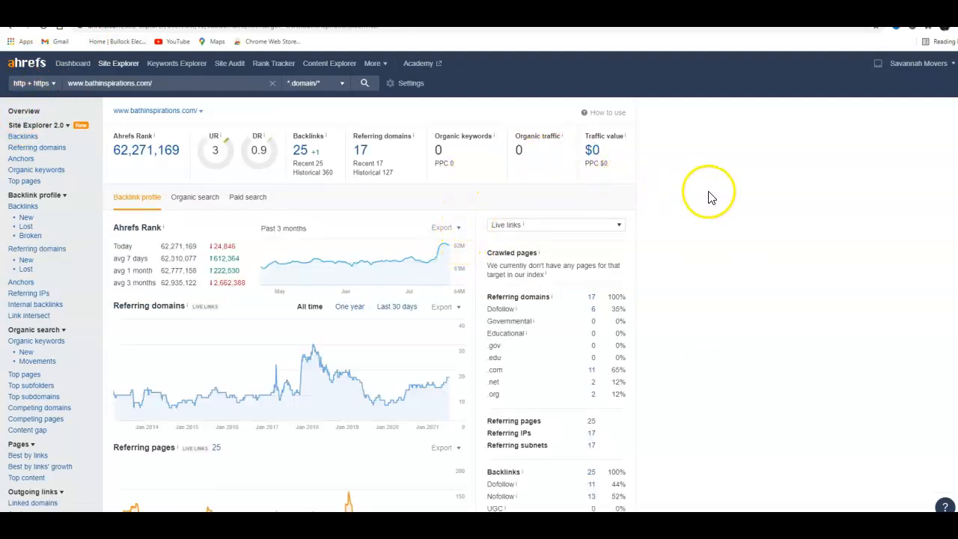
{"action": "mouse_move", "coordinate": [667, 200]}
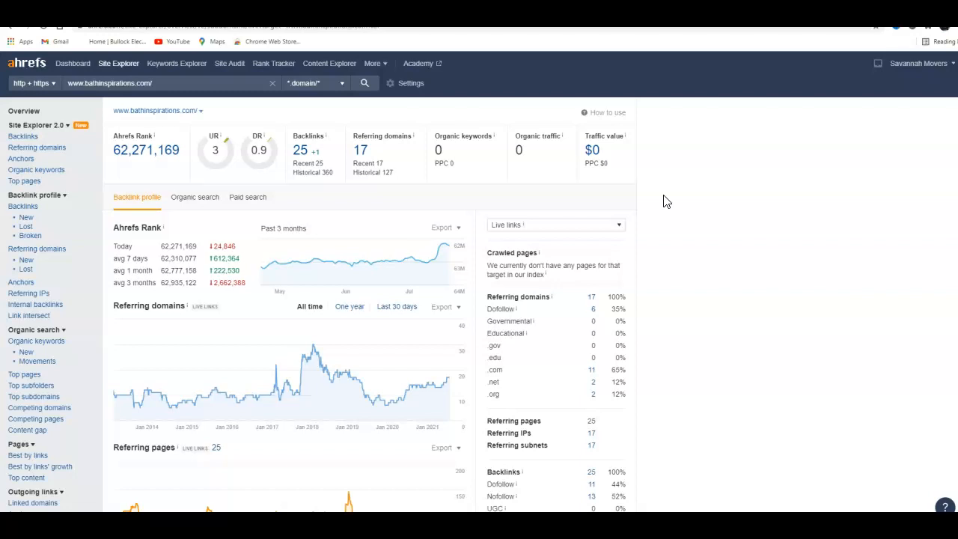
{"action": "mouse_move", "coordinate": [587, 206]}
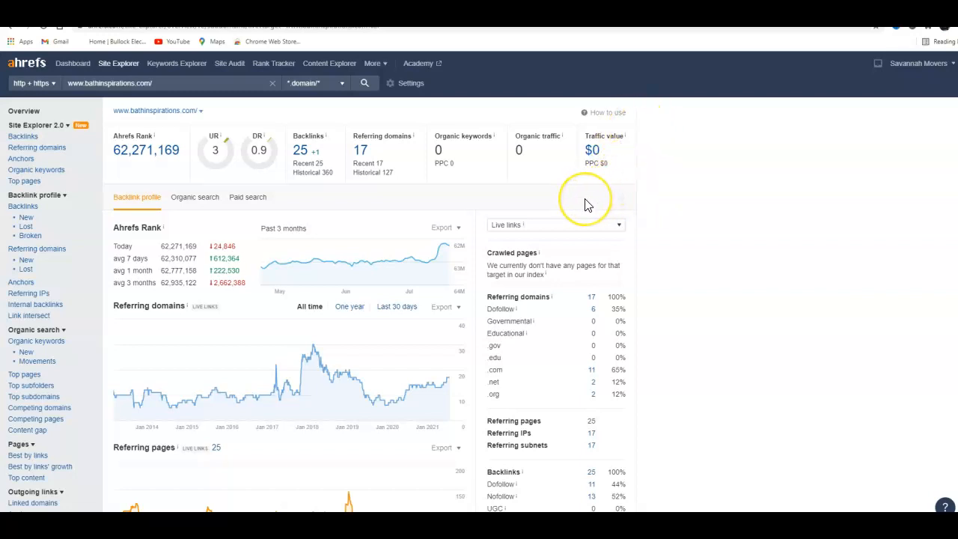
{"action": "mouse_move", "coordinate": [587, 205]}
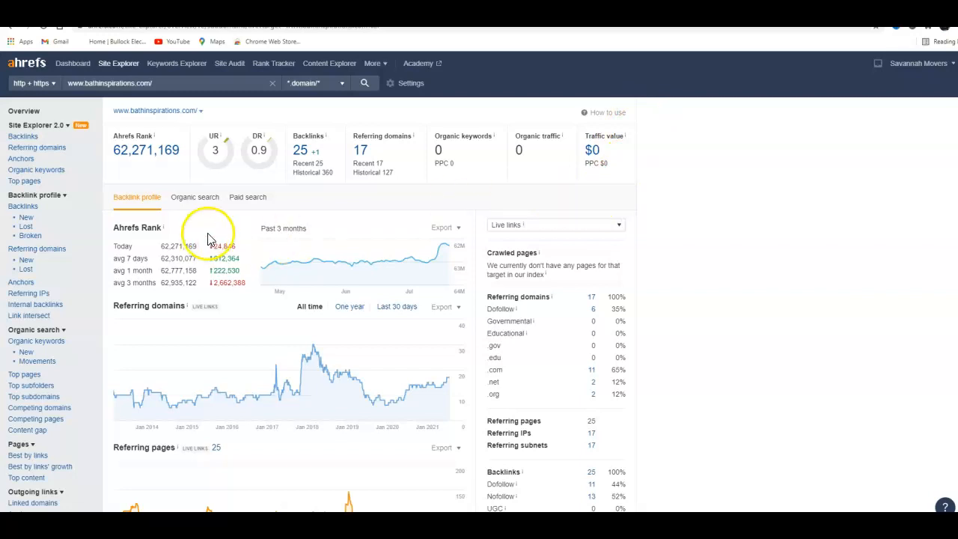
{"action": "mouse_move", "coordinate": [591, 326]}
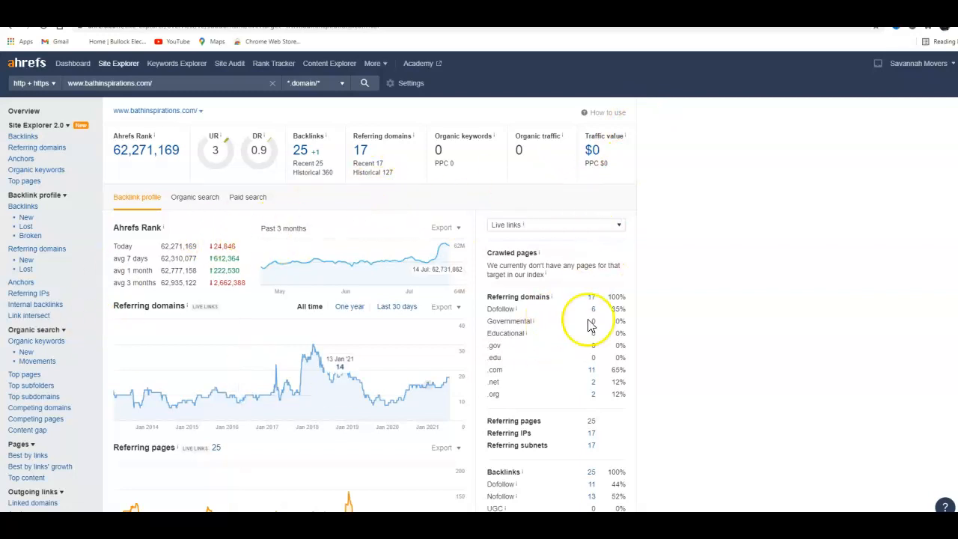
{"action": "mouse_move", "coordinate": [531, 266]}
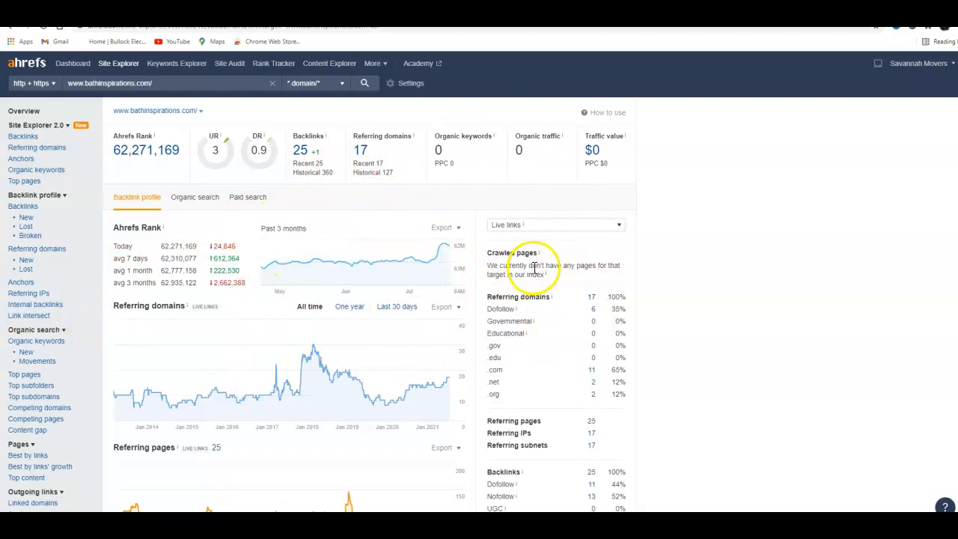
{"action": "mouse_move", "coordinate": [378, 239]}
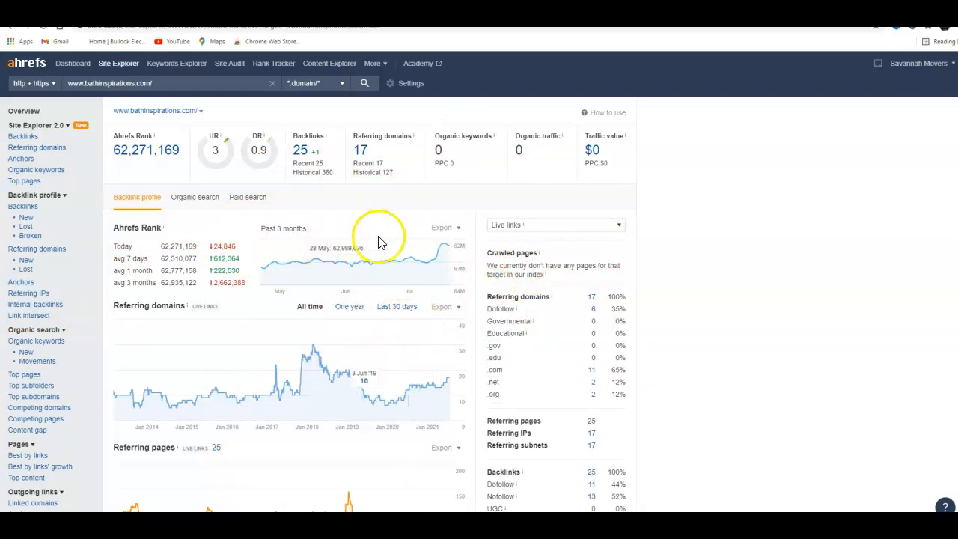
{"action": "mouse_move", "coordinate": [366, 263]}
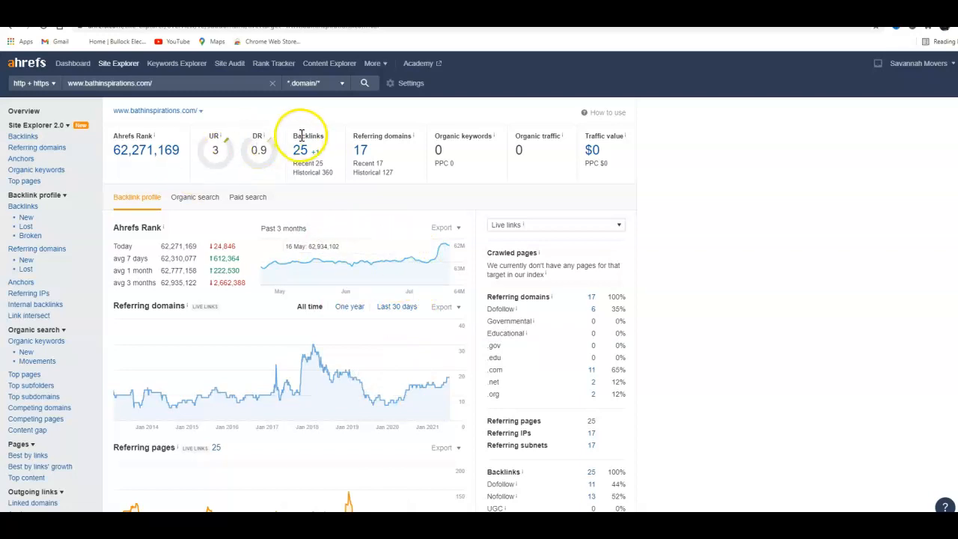
{"action": "mouse_move", "coordinate": [709, 264]}
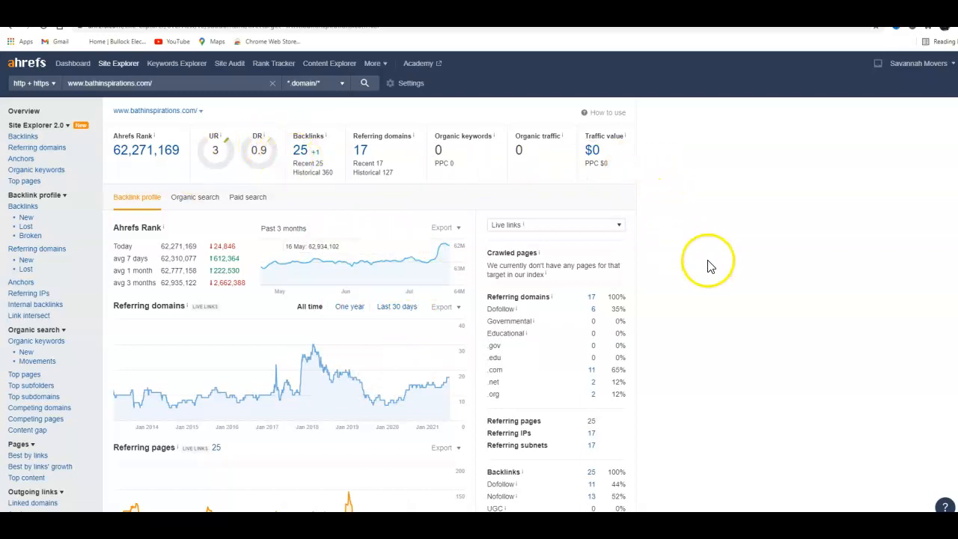
{"action": "mouse_move", "coordinate": [714, 261]}
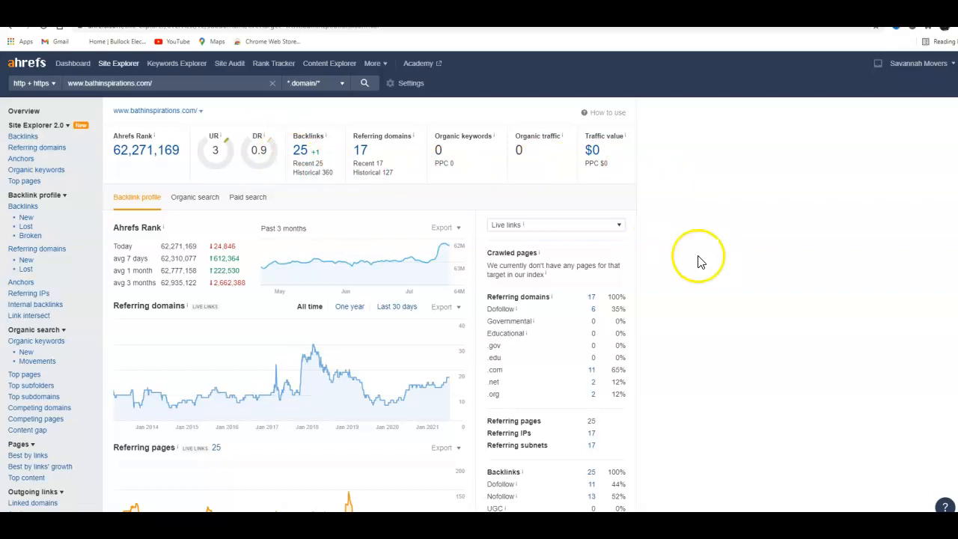
{"action": "mouse_move", "coordinate": [687, 254]}
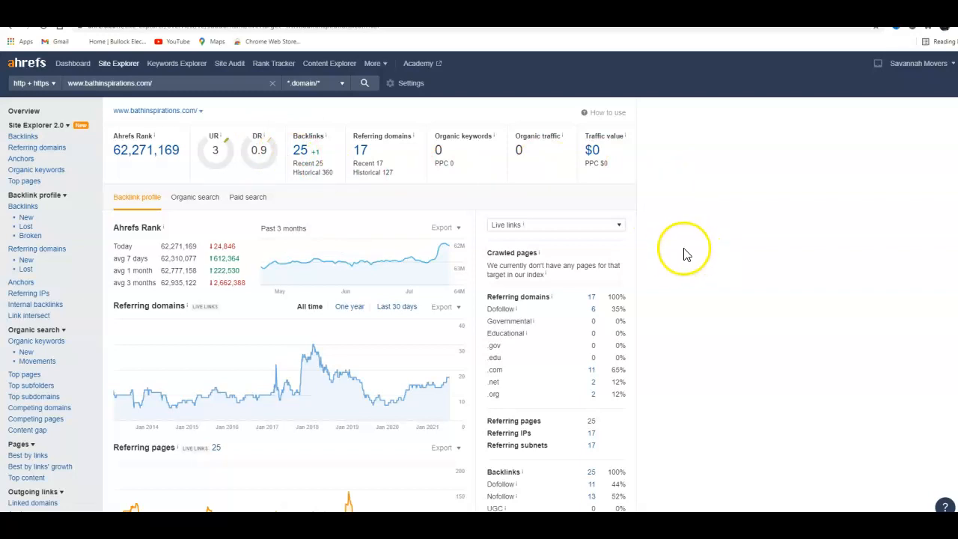
{"action": "mouse_move", "coordinate": [696, 250]}
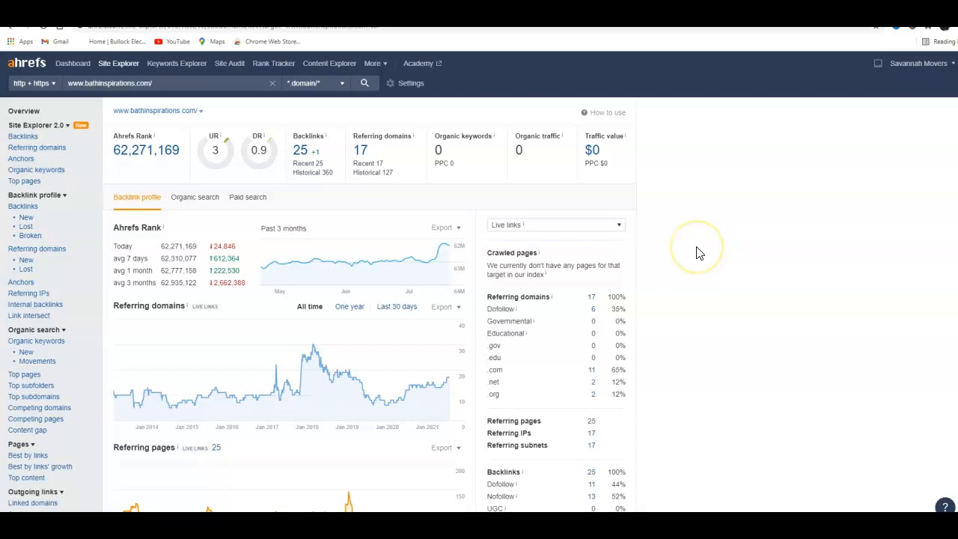
{"action": "mouse_move", "coordinate": [696, 247]}
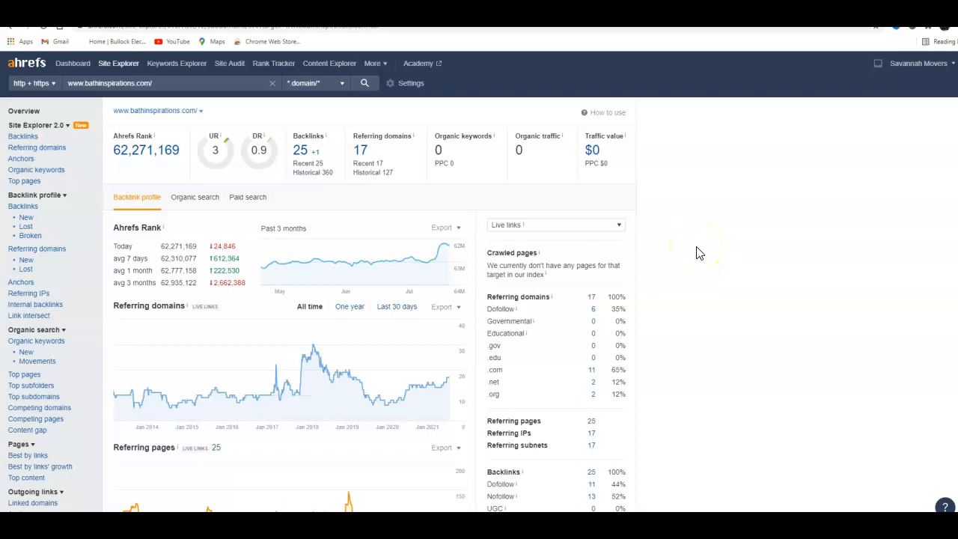
{"action": "mouse_move", "coordinate": [460, 239]}
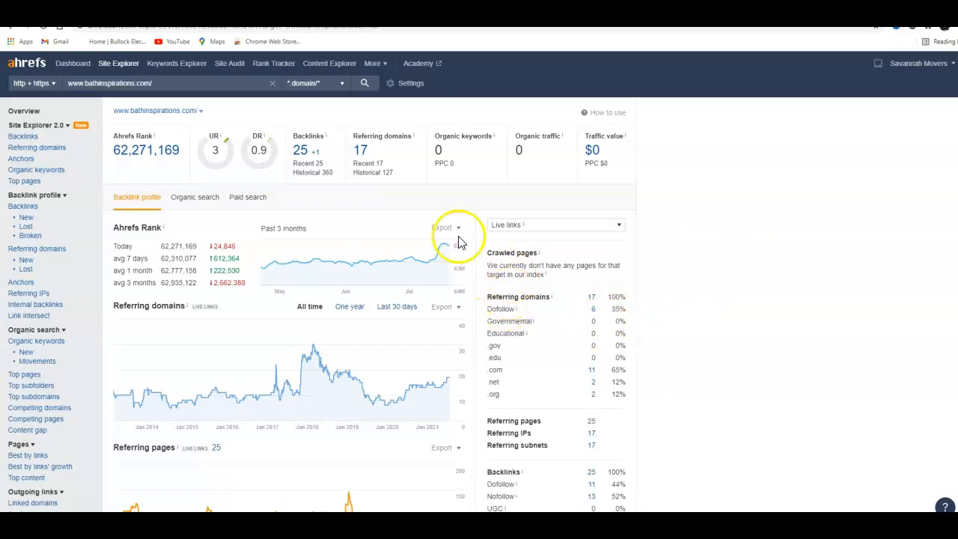